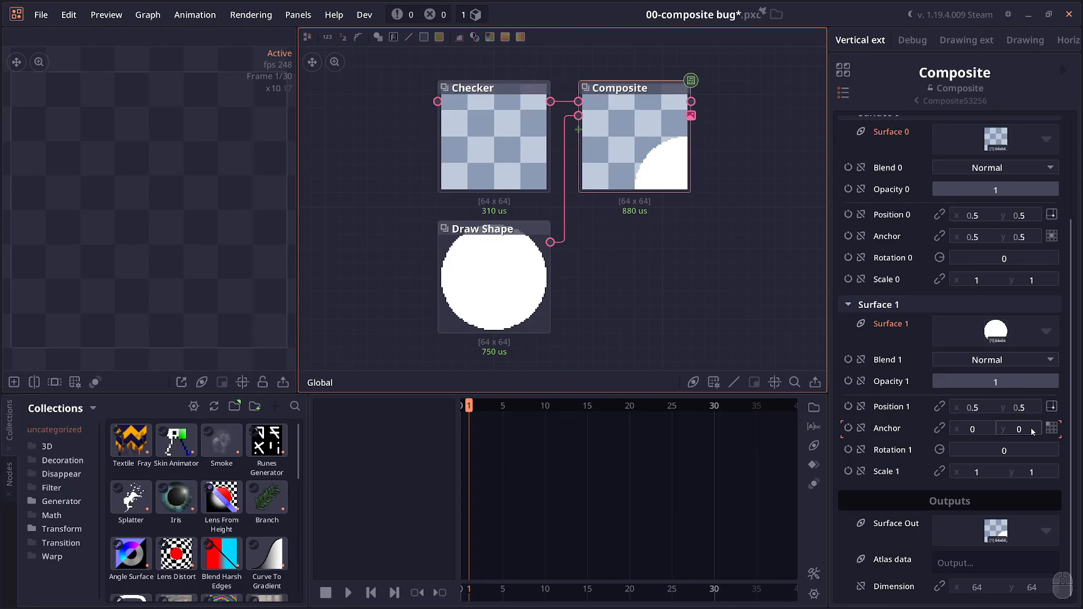
Load the 01-blend height example with two soft shapes feeding Blend and Blend Height.
click(691, 81)
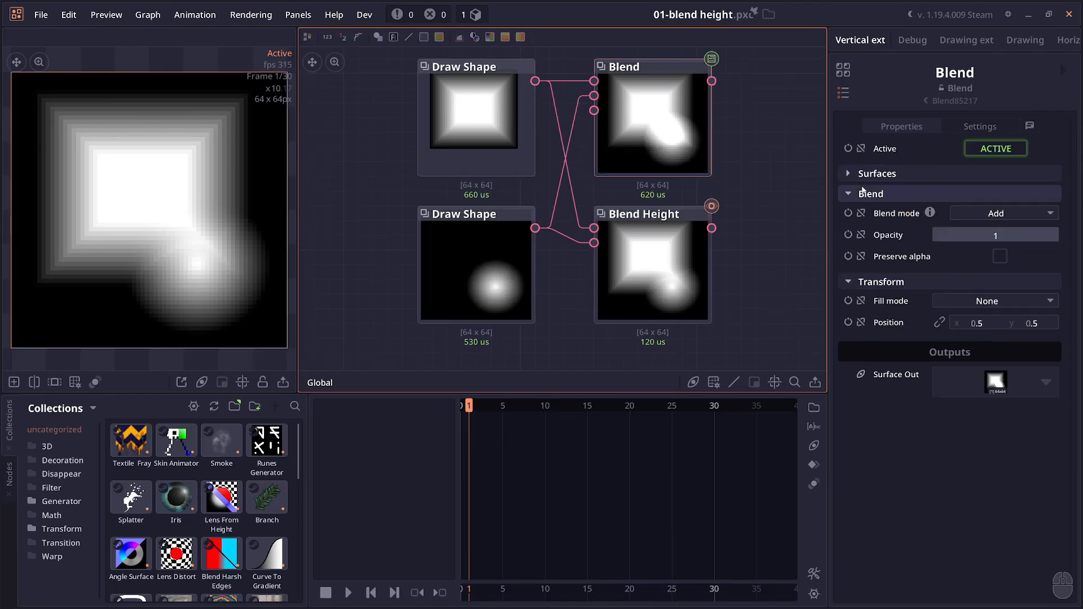
Review the Blend mode list and Blend Height settings, then load 02-scatter points.
click(1002, 213)
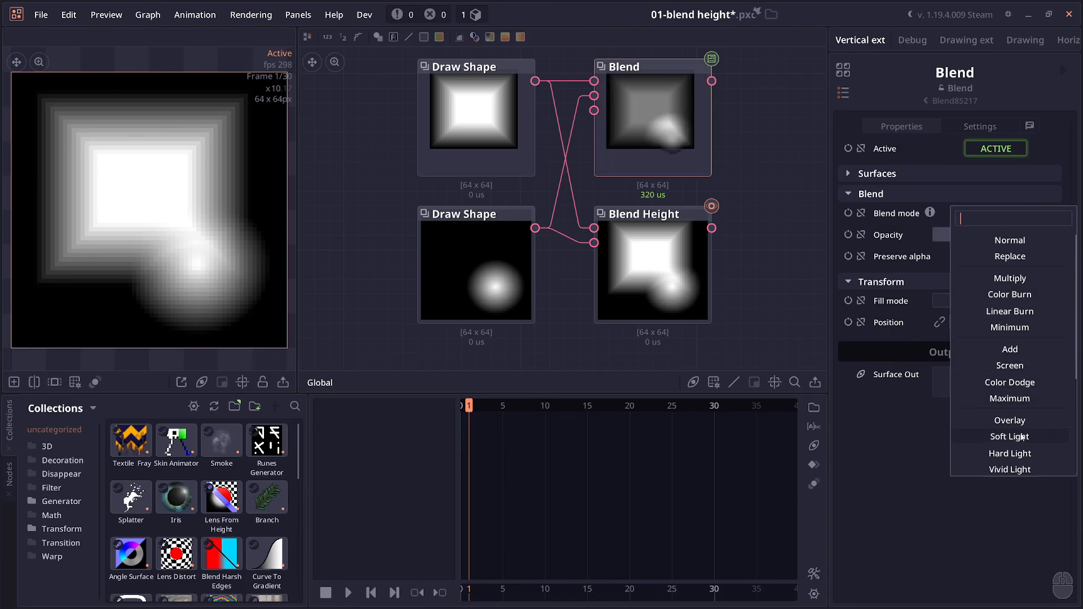
click(651, 270)
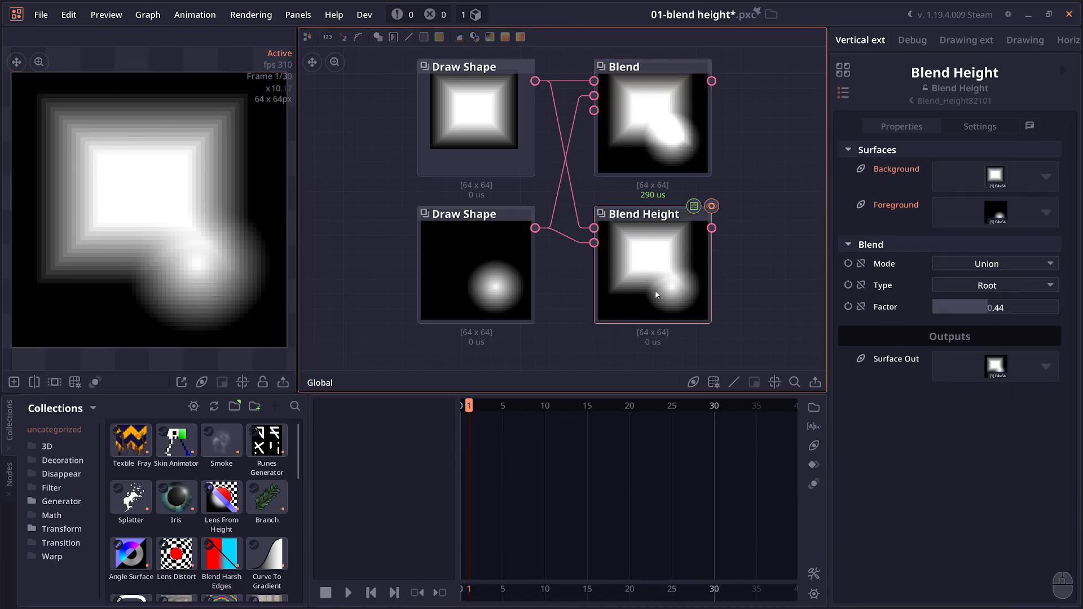
click(995, 284)
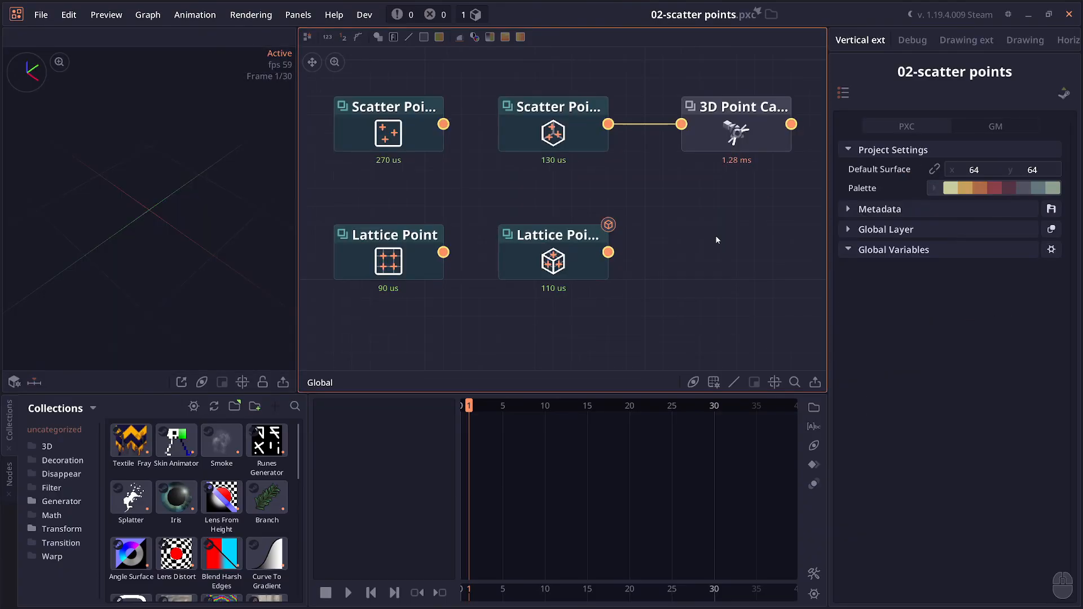
mouse_move(621, 235)
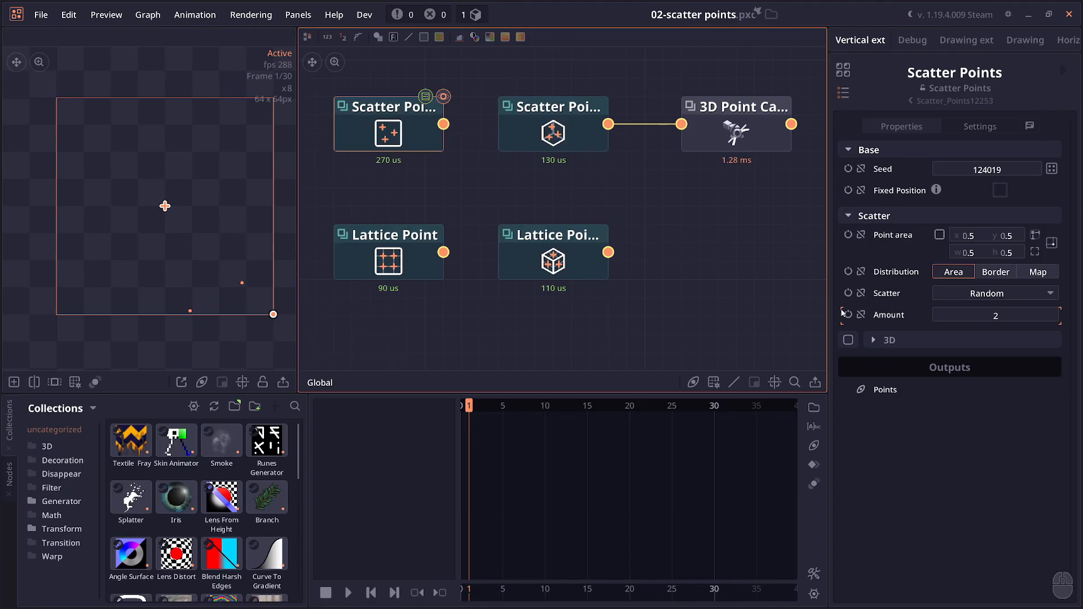
Expand the Scatter Points 3D options and preview eight points scattered inside a cube.
click(873, 339)
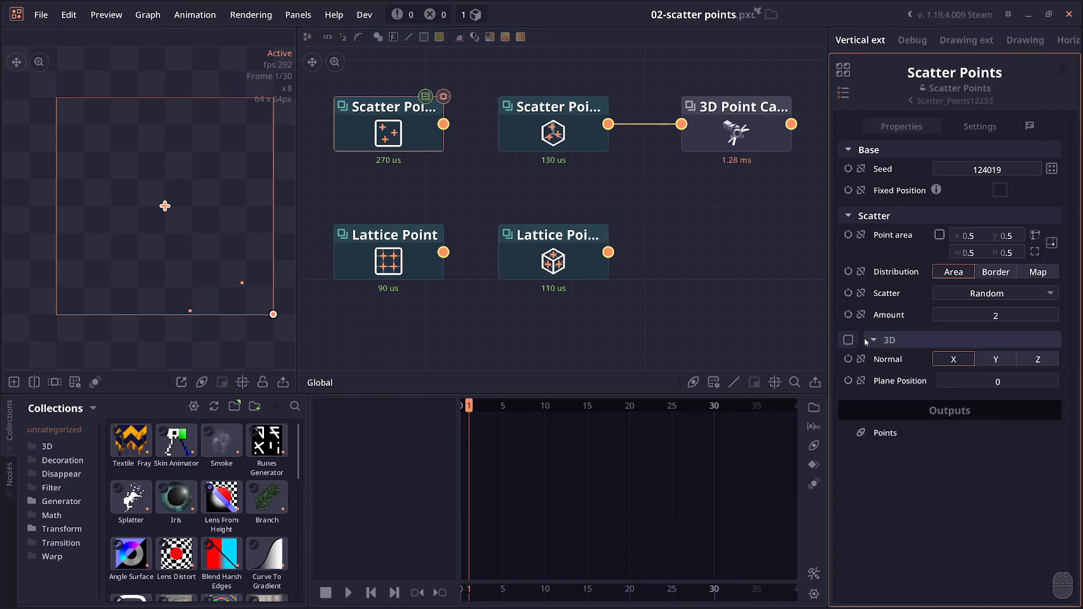
click(848, 340)
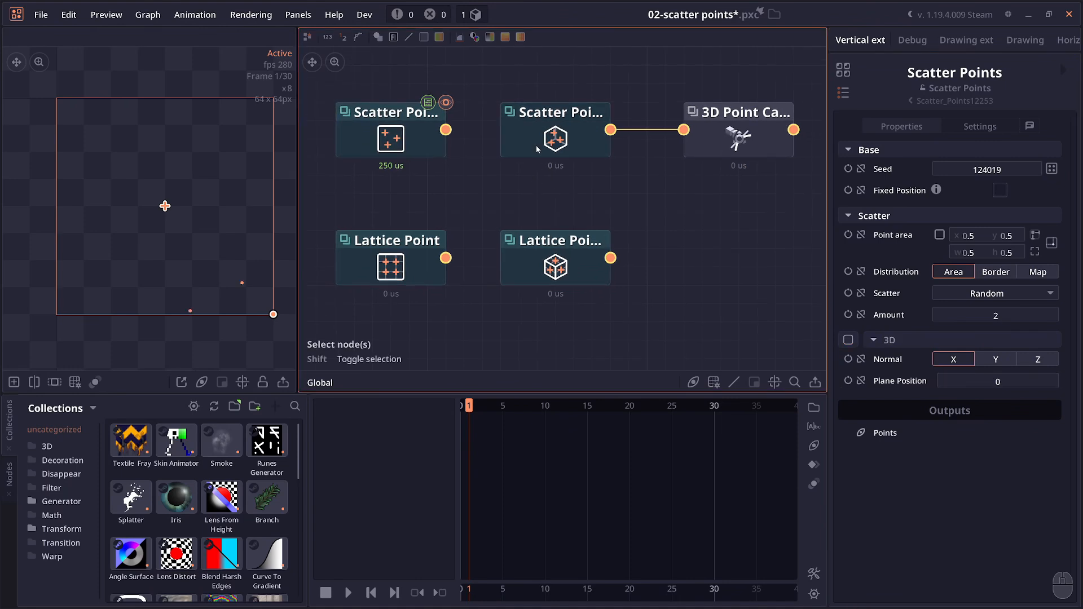
click(555, 128)
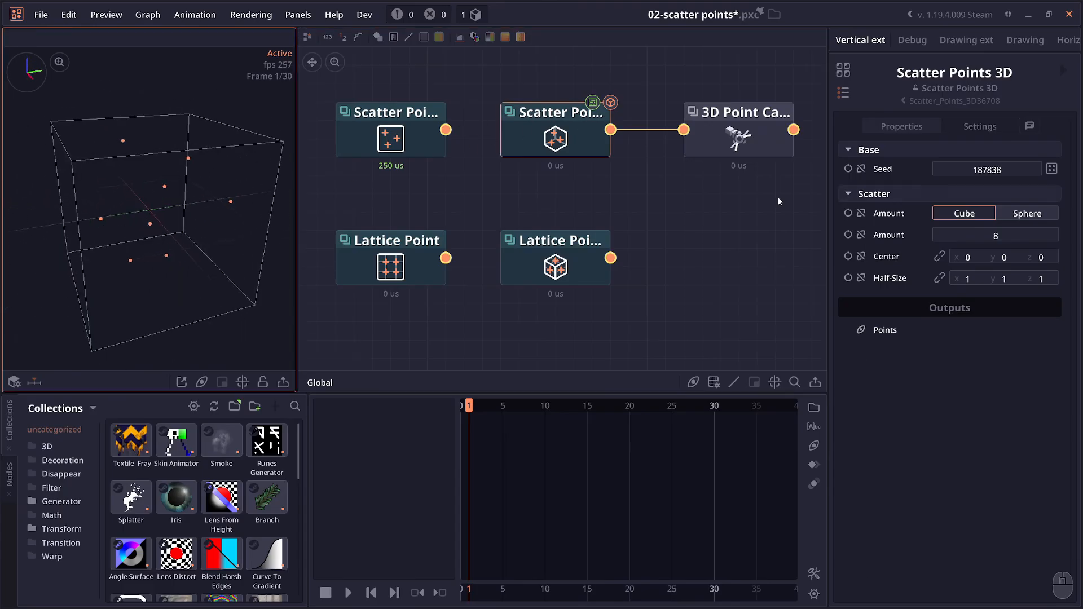
Set the Lattice Point grid to 5 by 5 and preview the 3D Point Camera projection.
click(1027, 213)
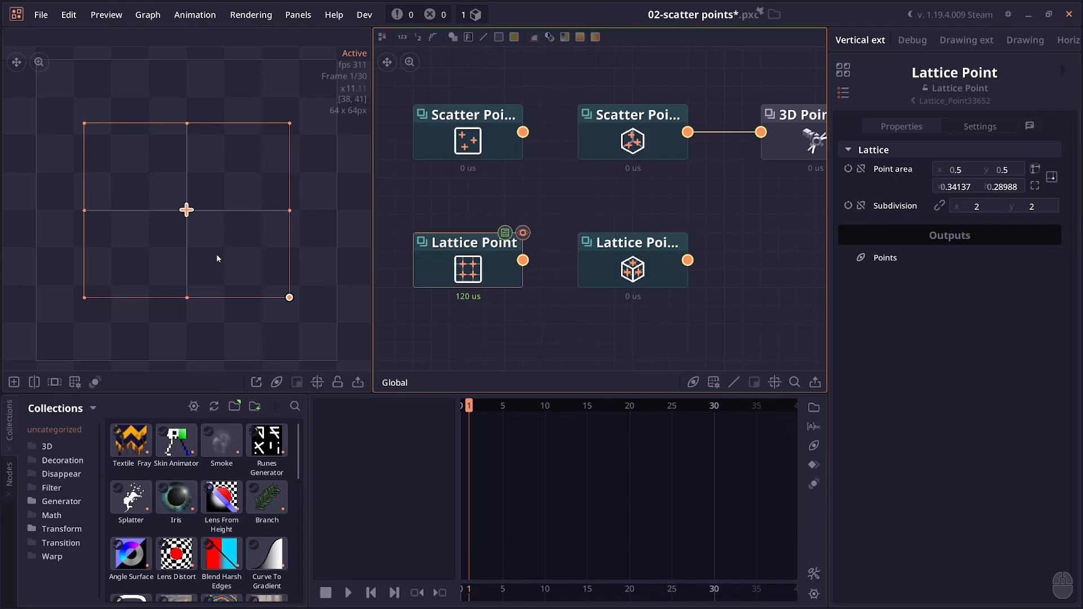
mouse_move(201, 126)
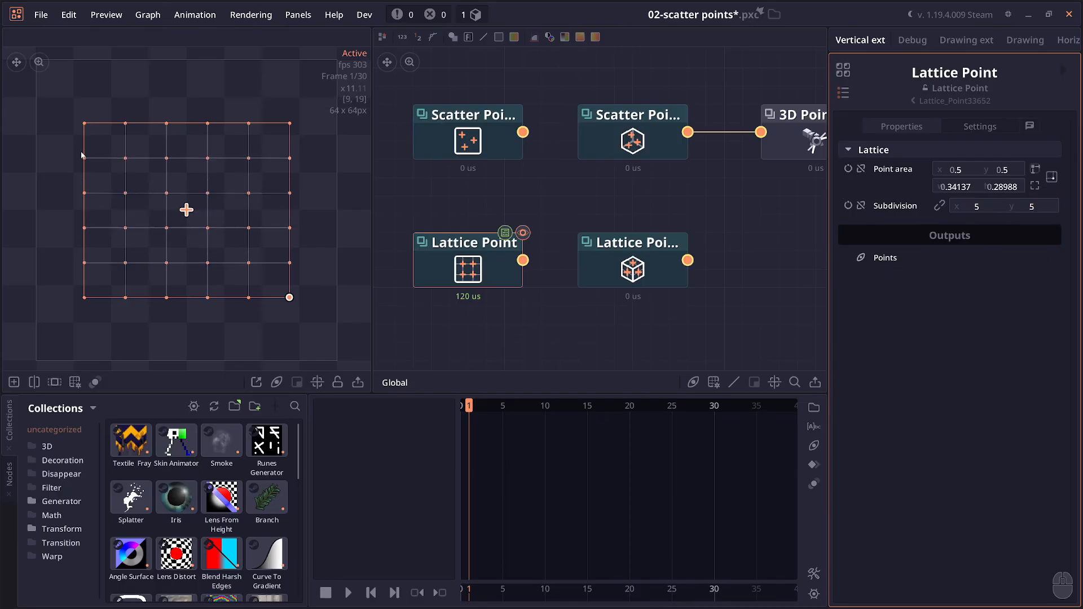
mouse_move(232, 266)
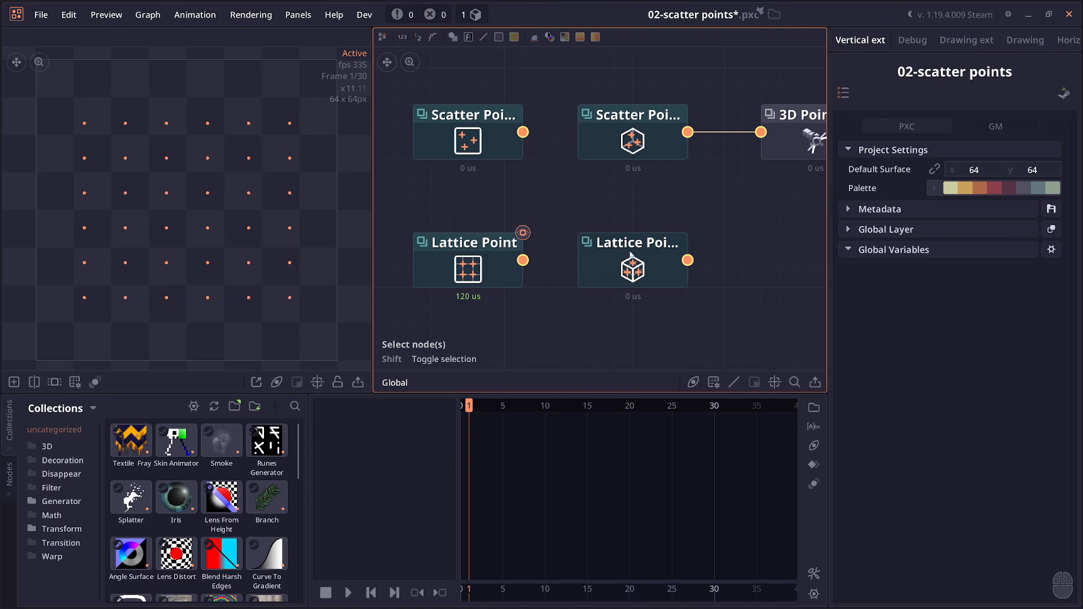
click(632, 260)
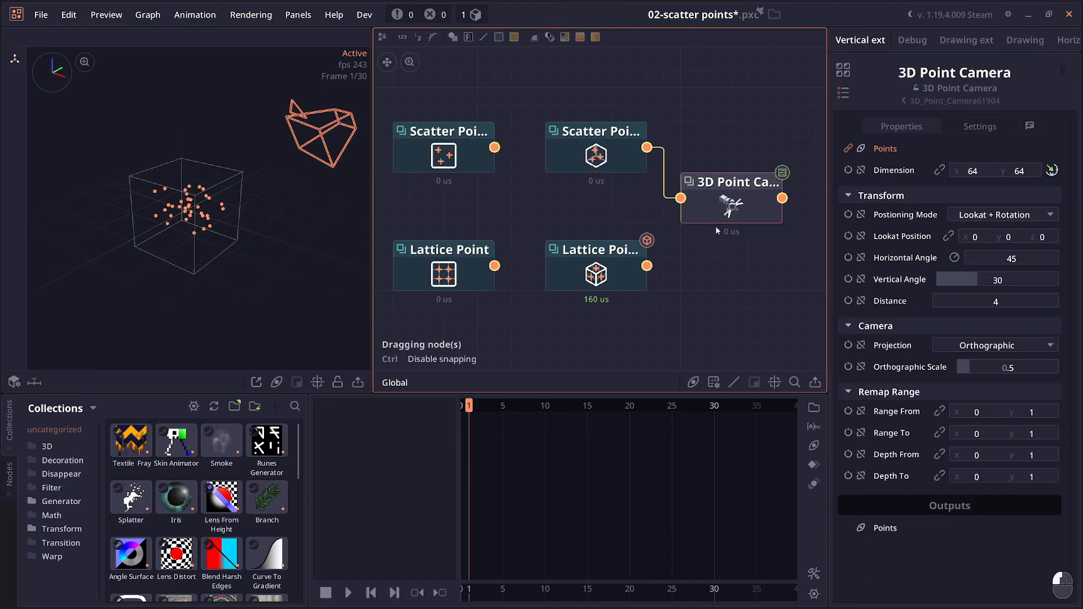
Load the 03-path revolve example with an eight-anchor Path feeding Path Revolve.
click(843, 93)
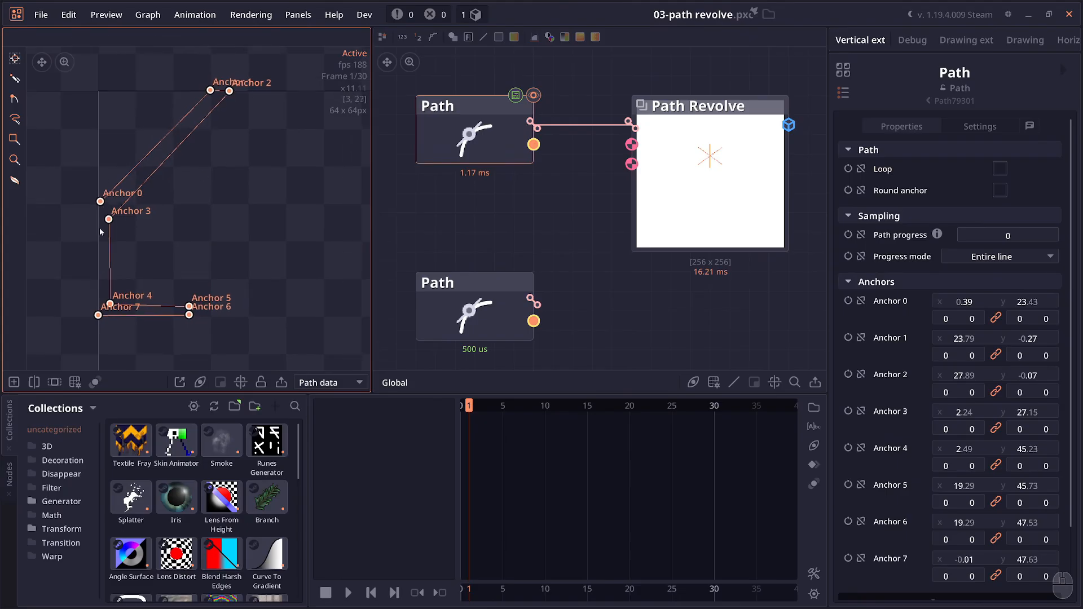
mouse_move(251, 245)
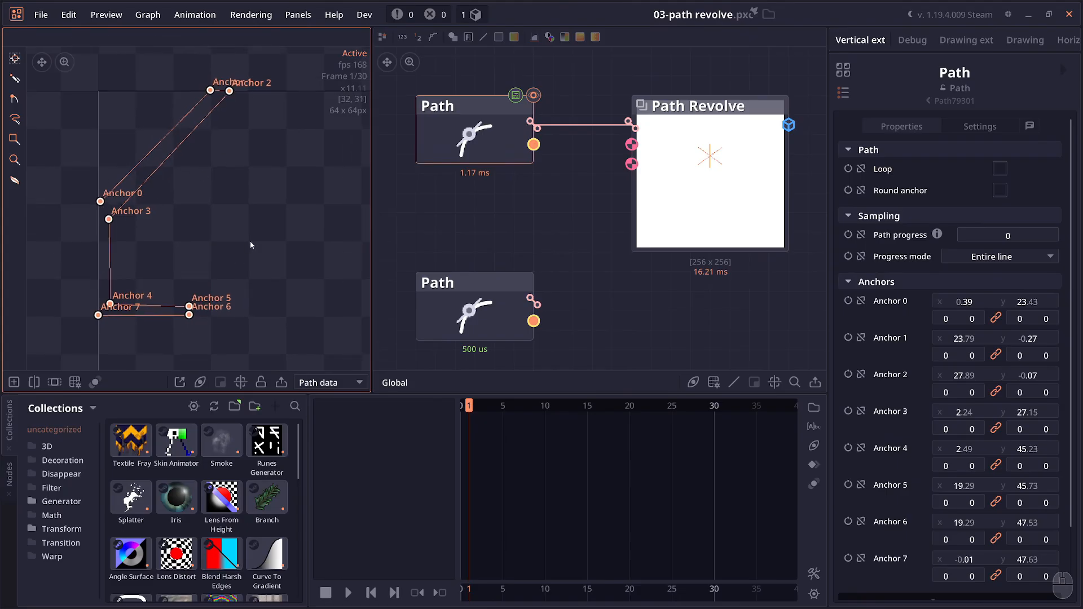
mouse_move(152, 142)
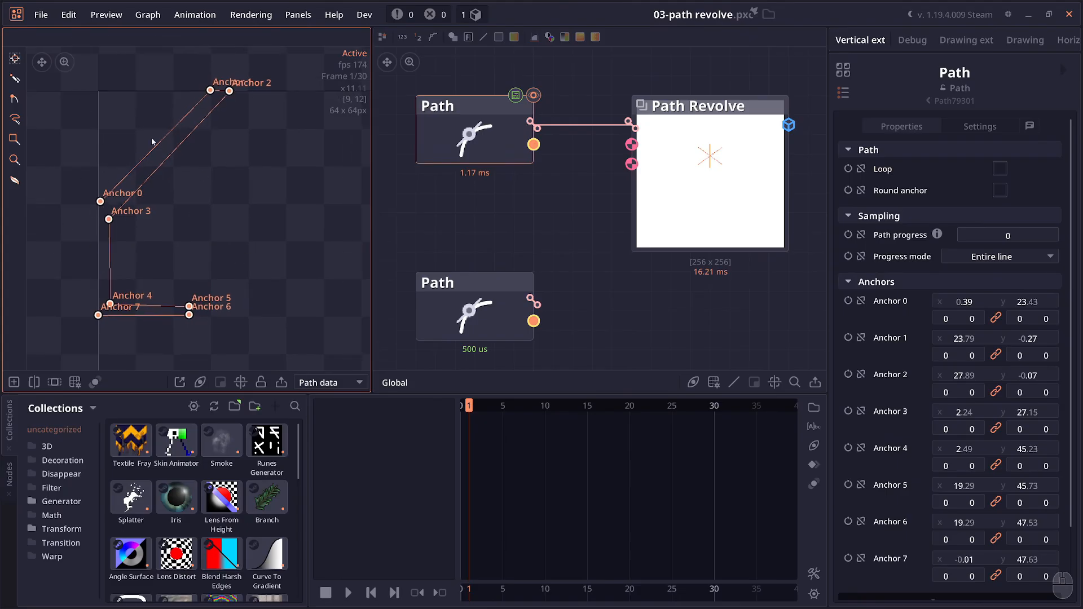
Preview Path Revolve's white goblet mesh and orbit it in the 3D view.
click(700, 105)
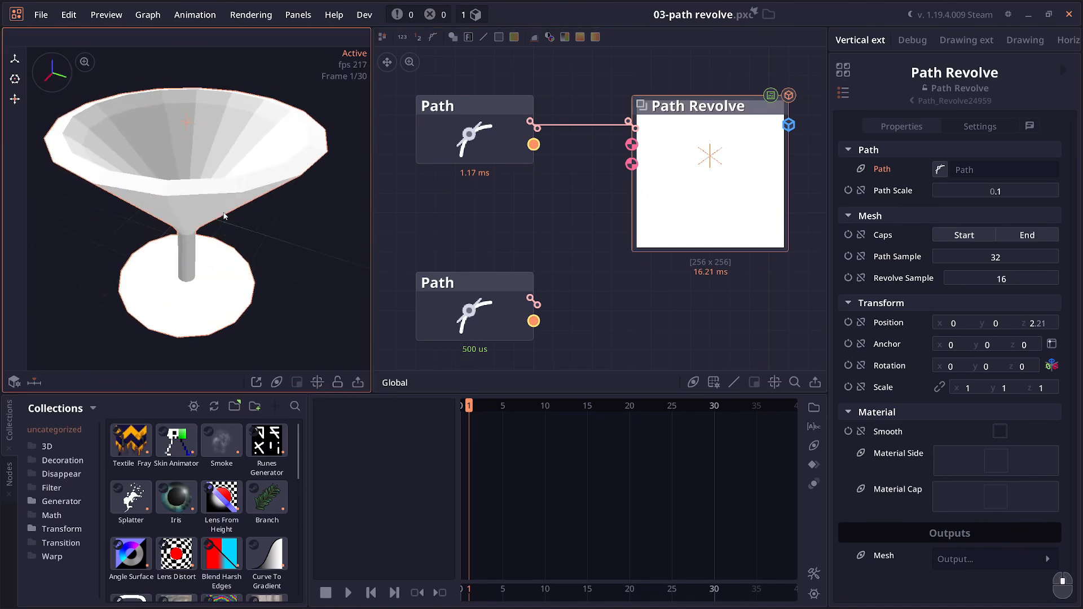
drag(224, 216, 281, 144)
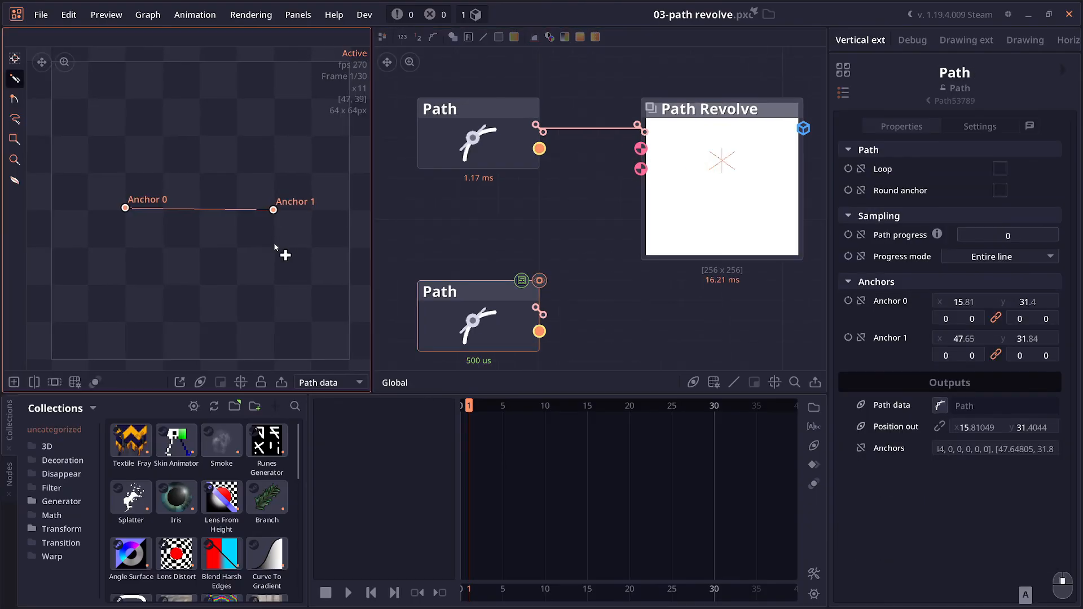
mouse_move(125, 219)
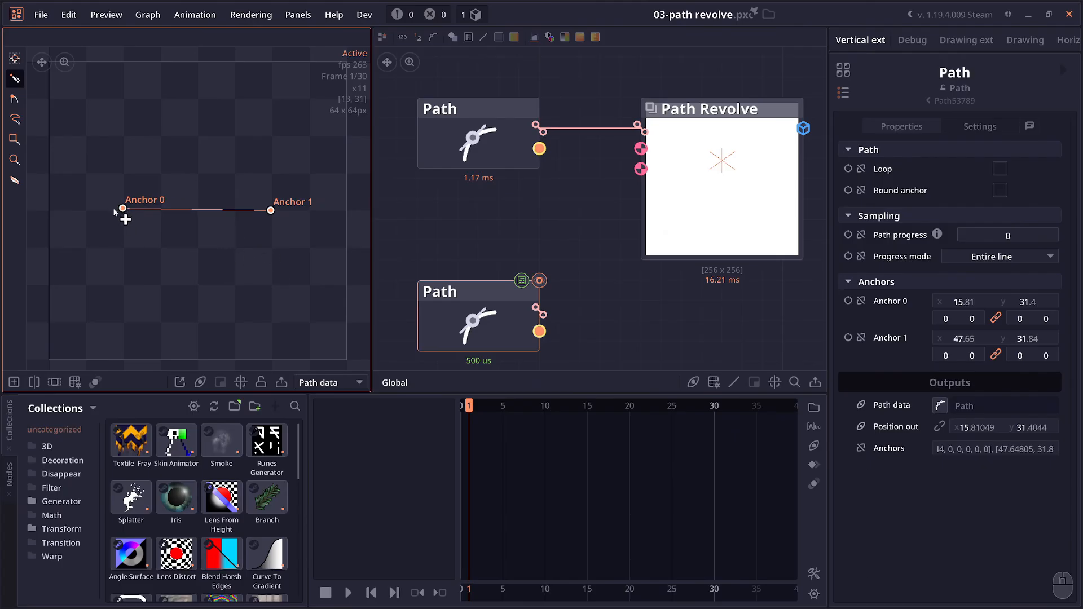
mouse_move(243, 244)
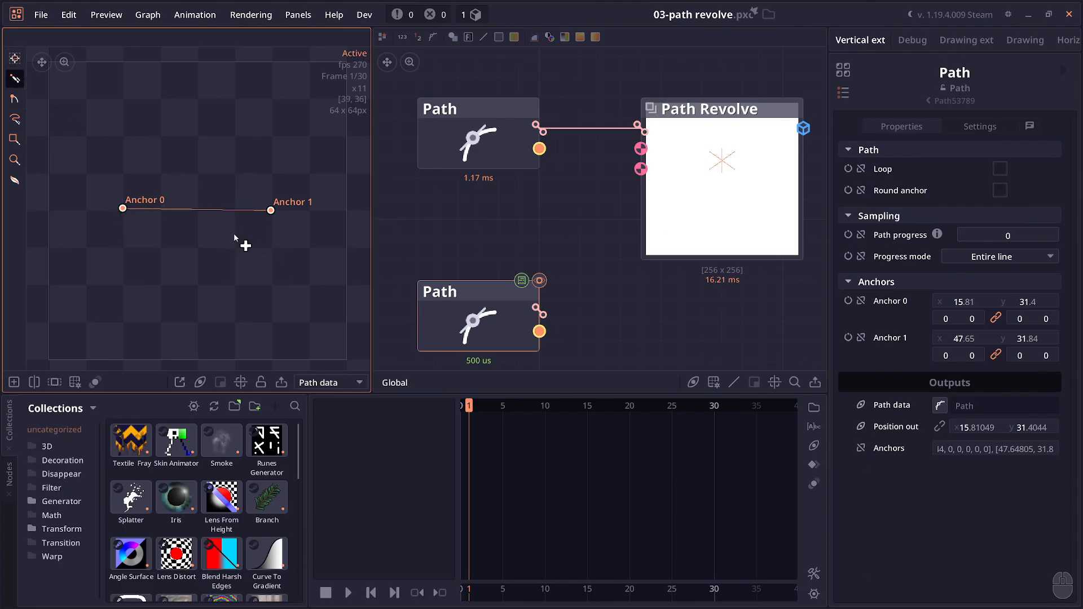
Select the lower Path node to show its two-anchor straight line in the preview.
click(297, 301)
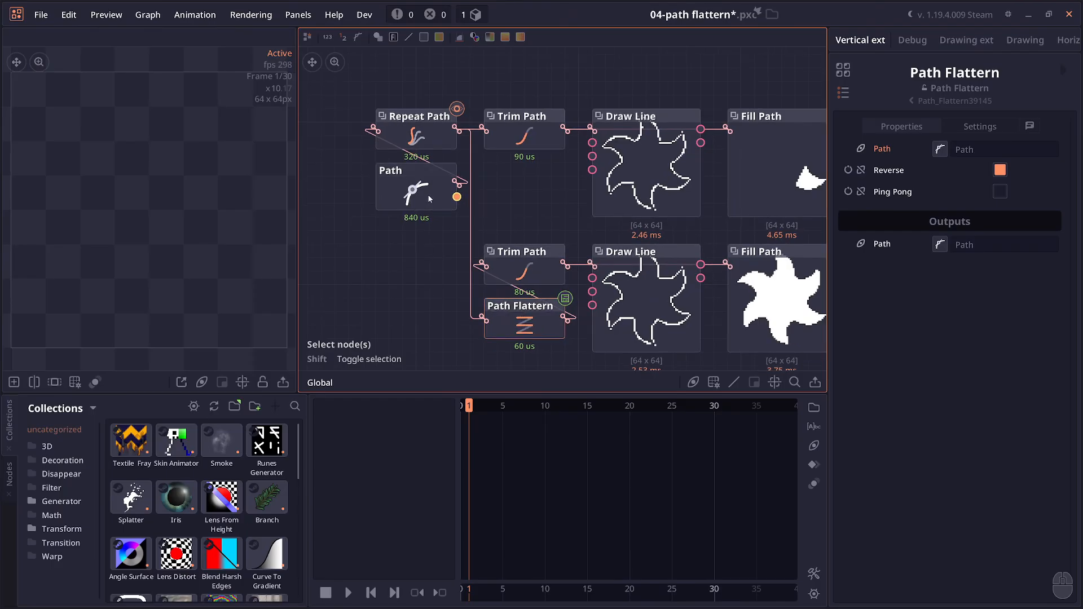
Inspect the star Path and Trim Path nodes, tidying the upper node row.
click(415, 189)
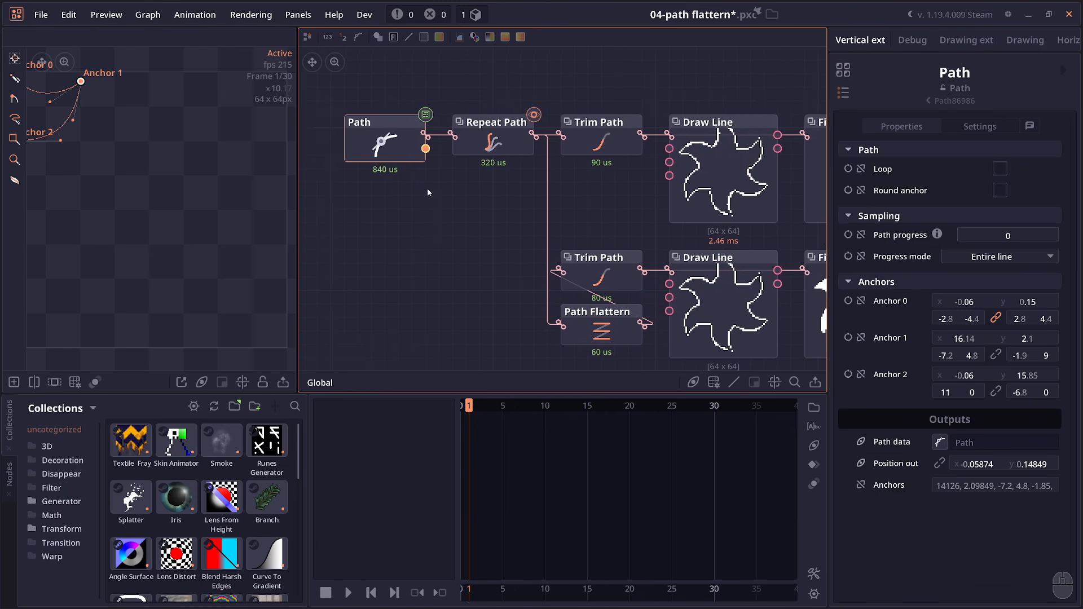
mouse_move(387, 177)
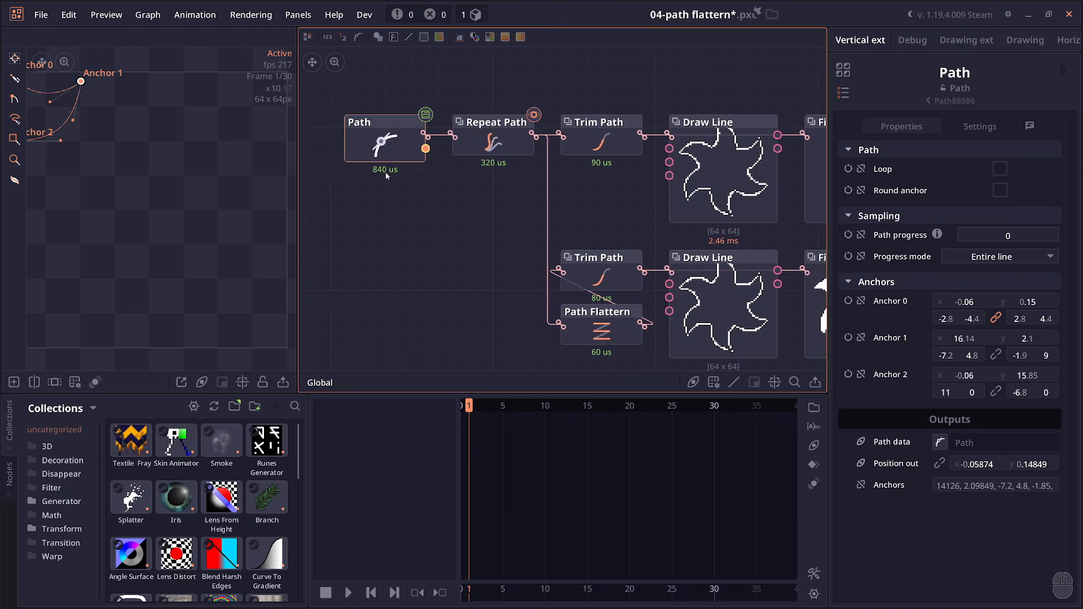
click(493, 122)
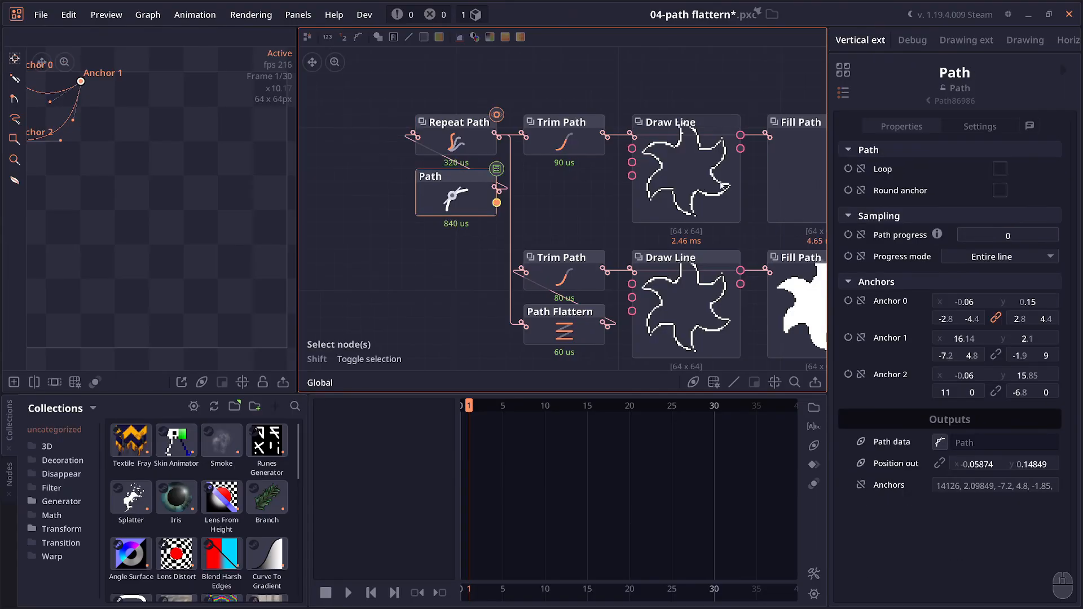
drag(456, 122, 379, 195)
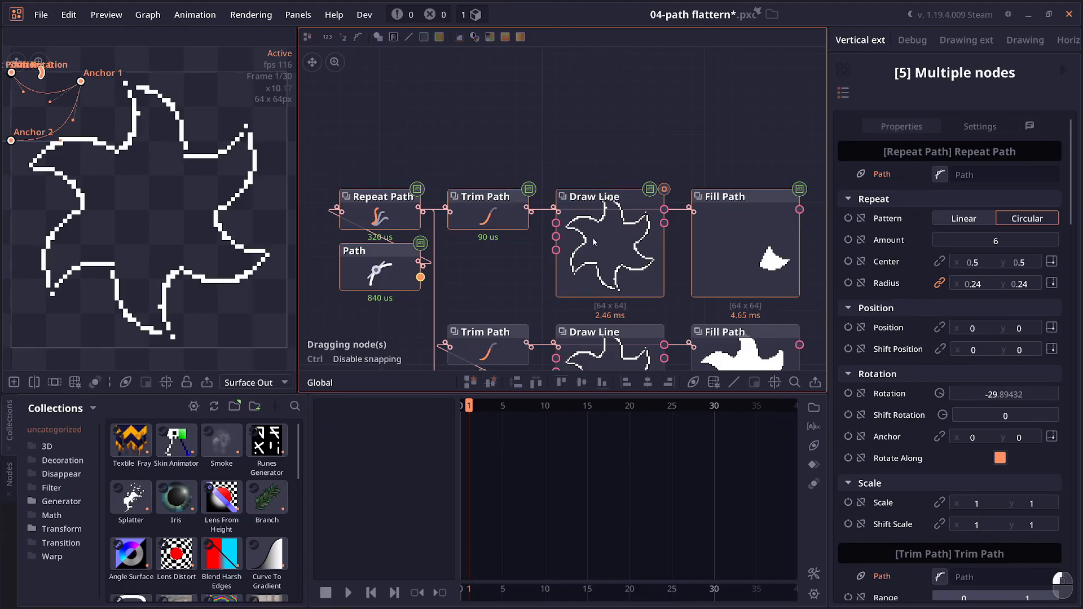
click(488, 196)
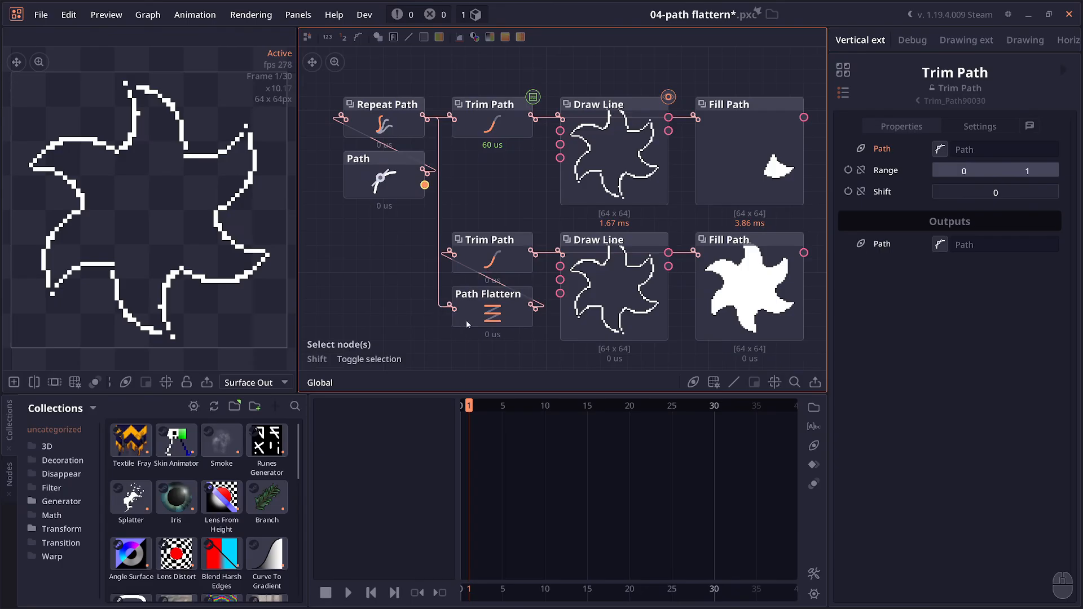
Show the Path Flattern node's Reverse and Ping Pong properties and filled star output.
click(491, 312)
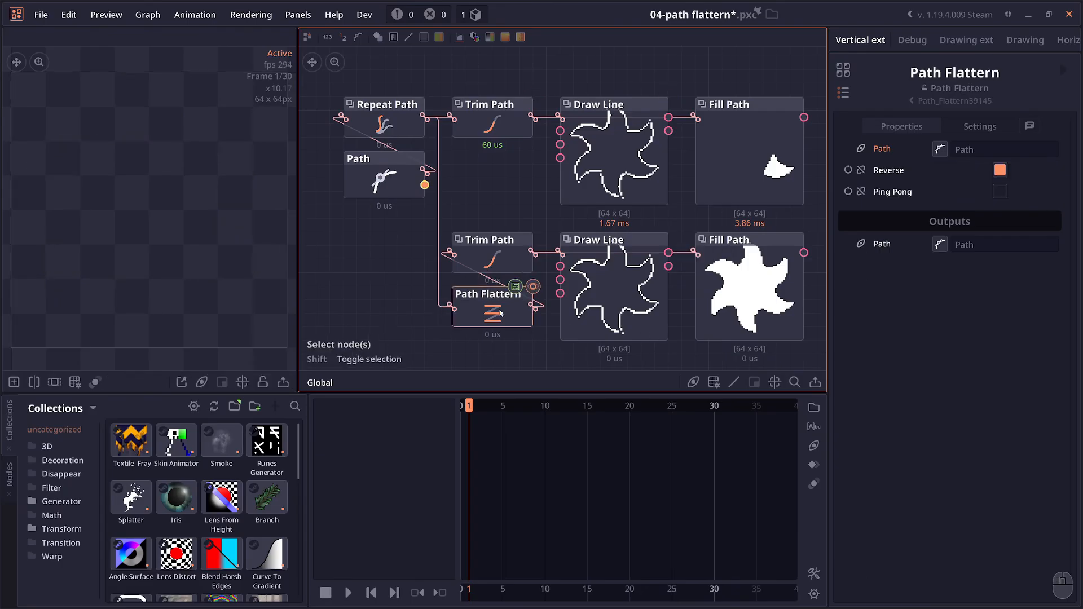
mouse_move(455, 325)
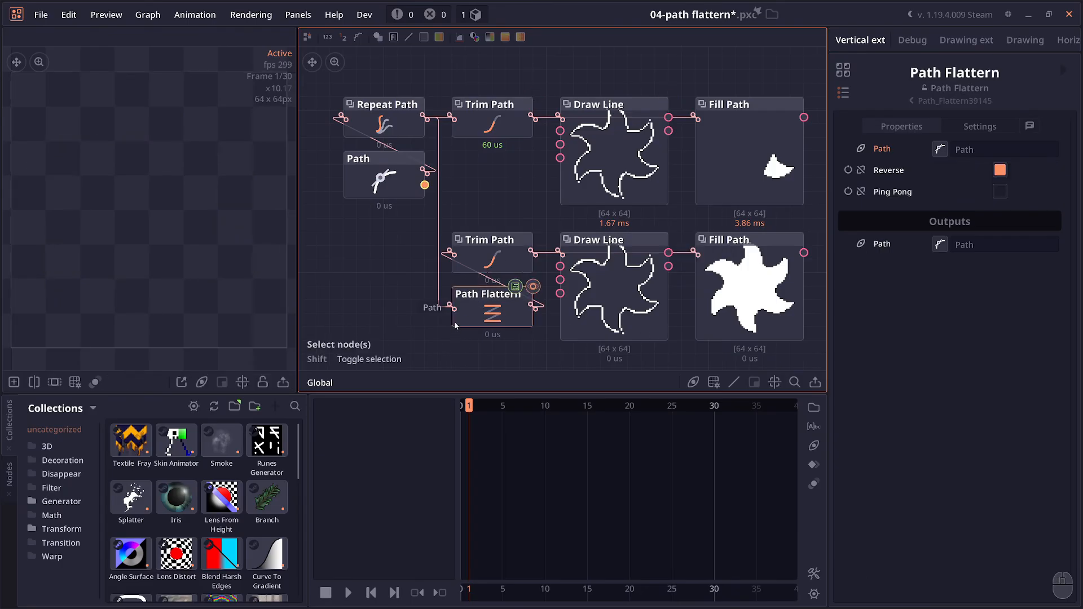
click(491, 240)
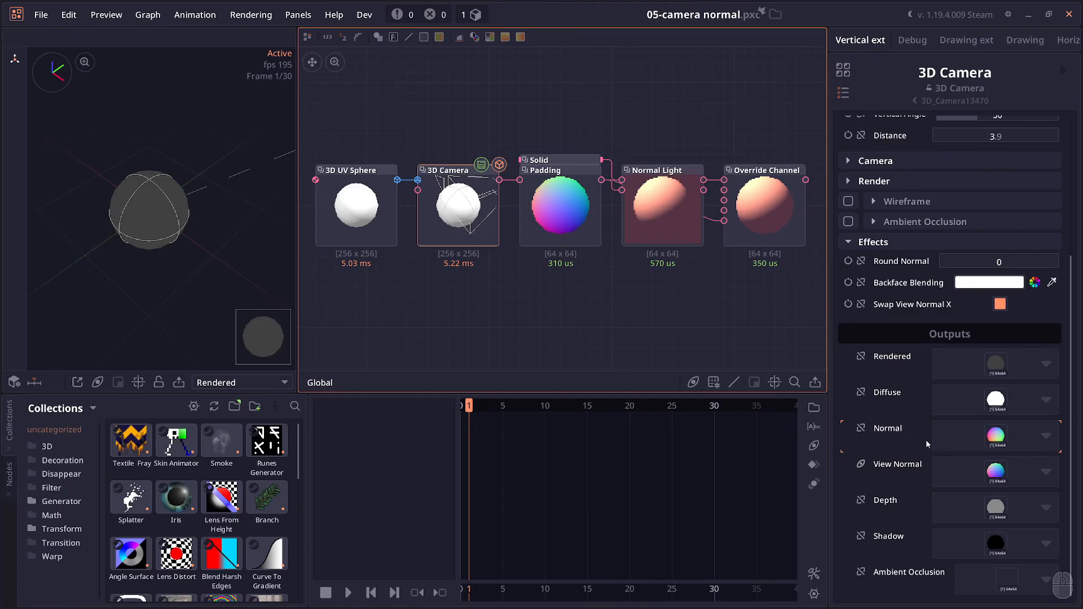
mouse_move(899, 475)
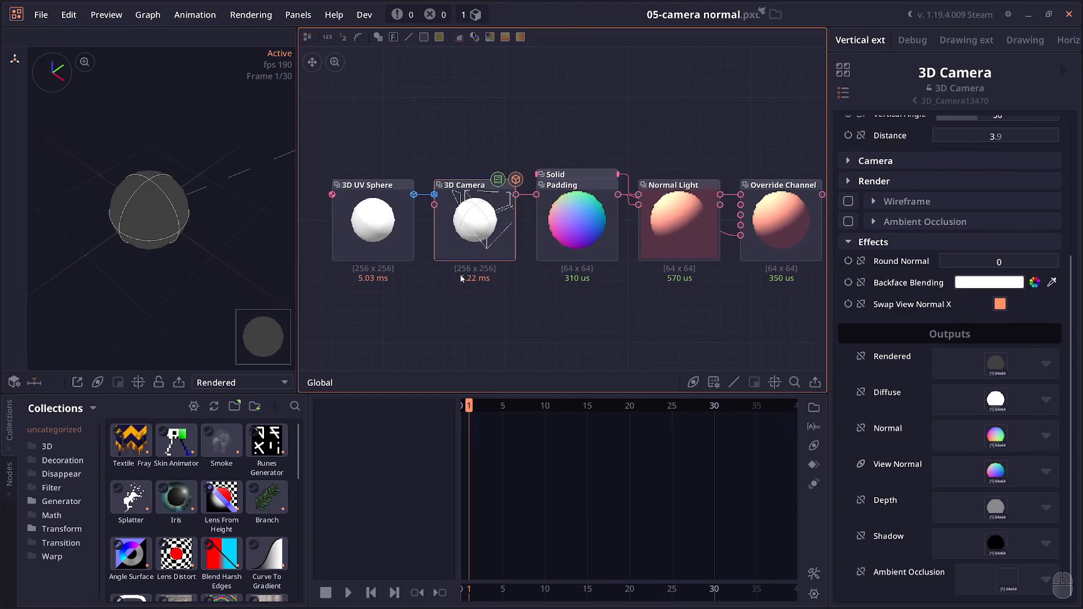
mouse_move(403, 251)
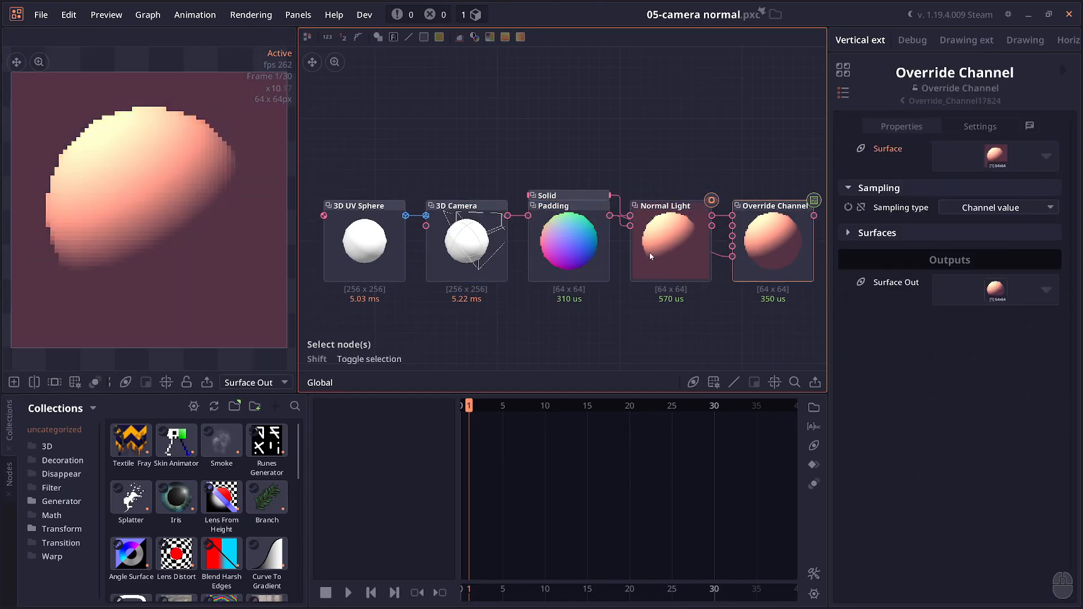
Select the Normal Light node to preview the sphere lit by the camera's normal output.
click(669, 242)
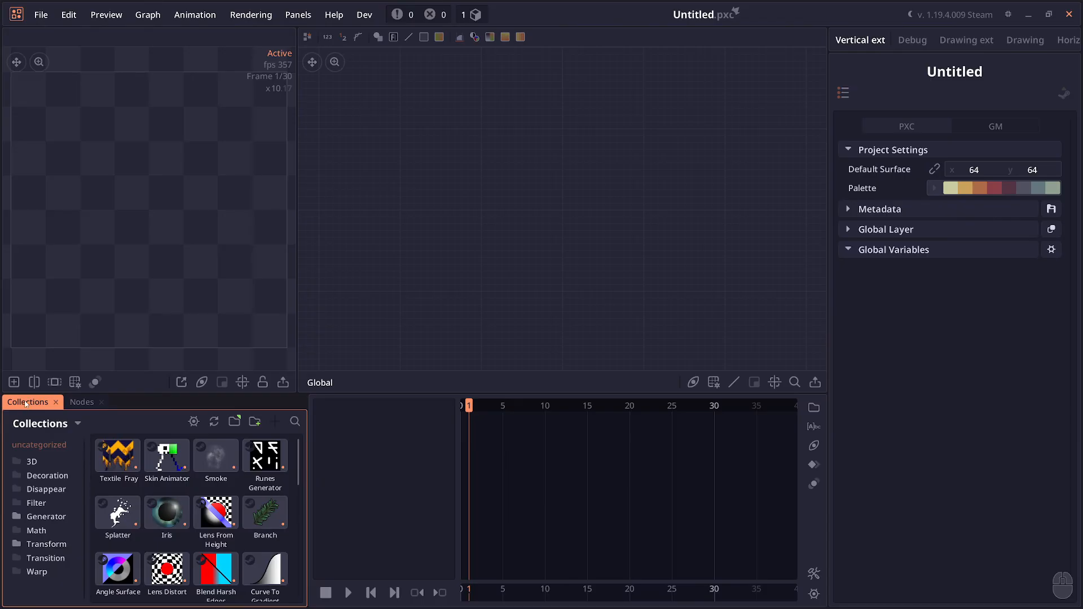
Add the Nodes panel beside Collections via the panel tab's context menu.
right_click(26, 402)
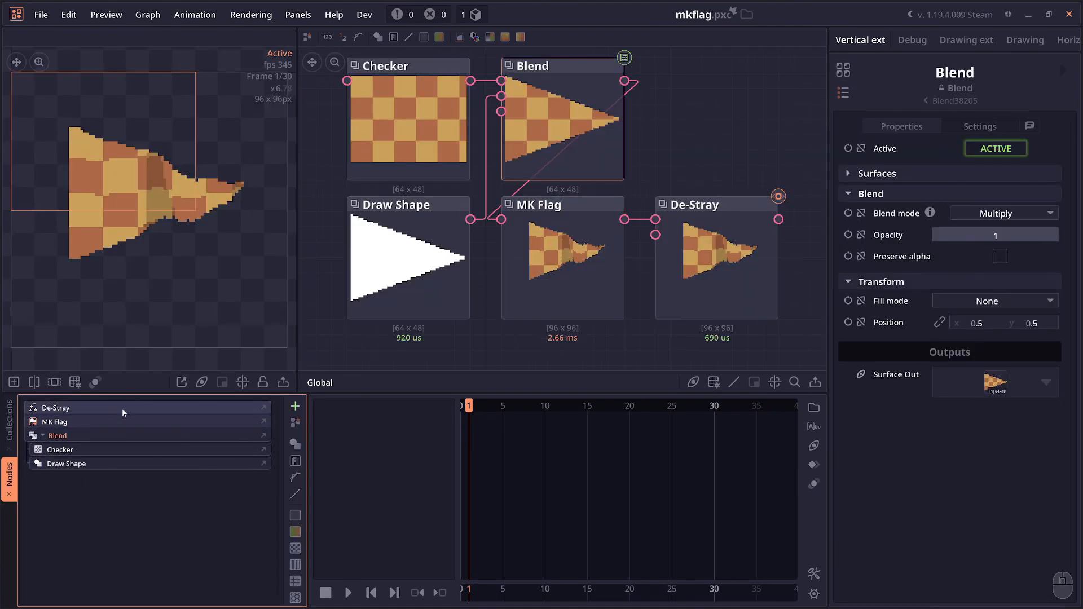
Select De-Stray, then Blend, then the nested Checker node in the Nodes outline.
click(62, 450)
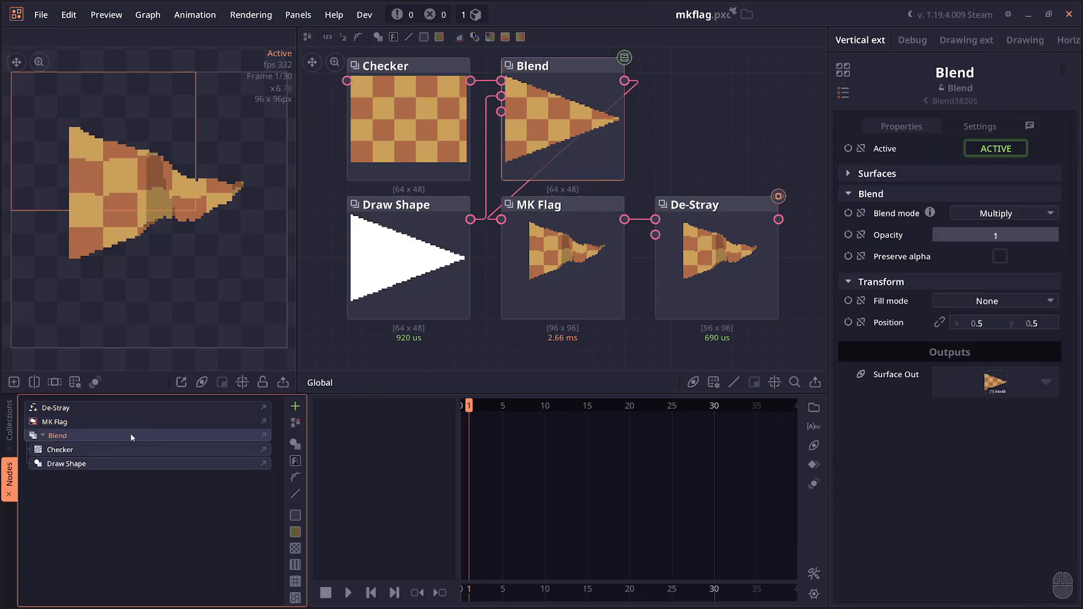
click(61, 451)
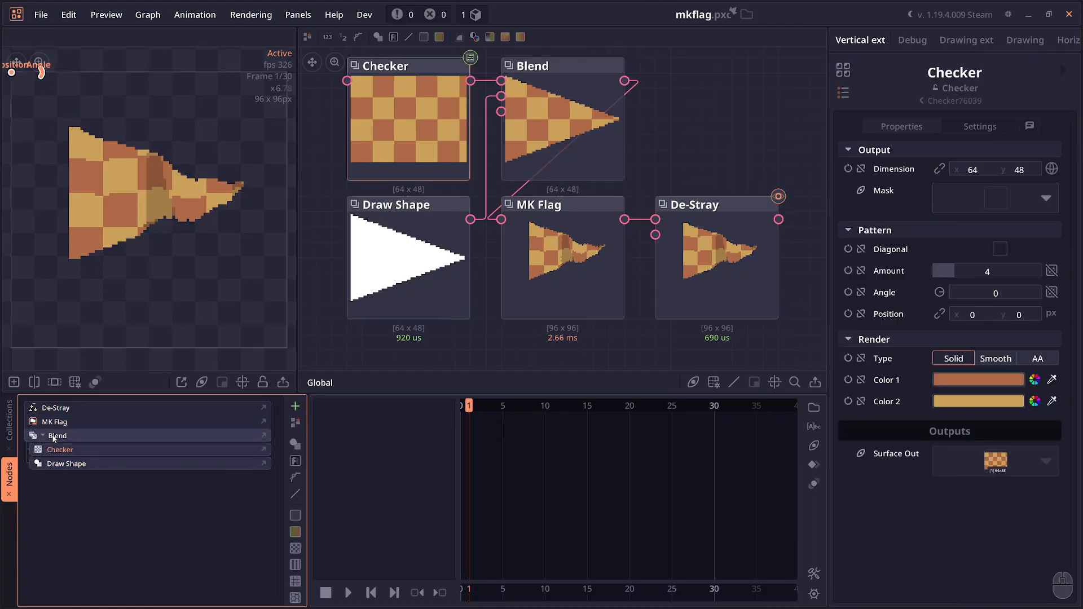
click(66, 464)
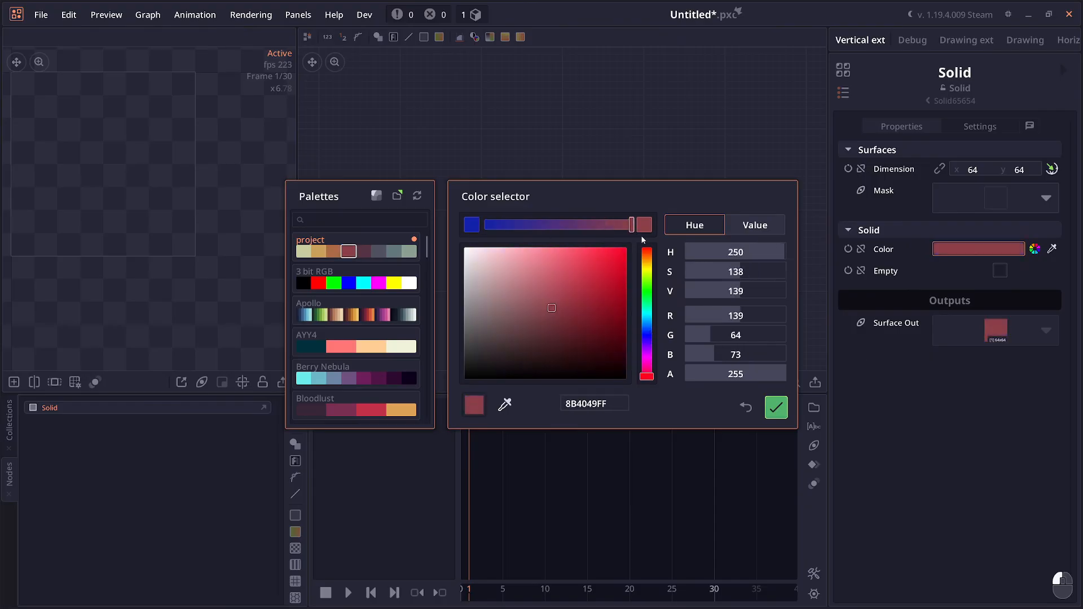
Set the Solid node's colour to dark red 8B4049 in the colour selector.
click(775, 407)
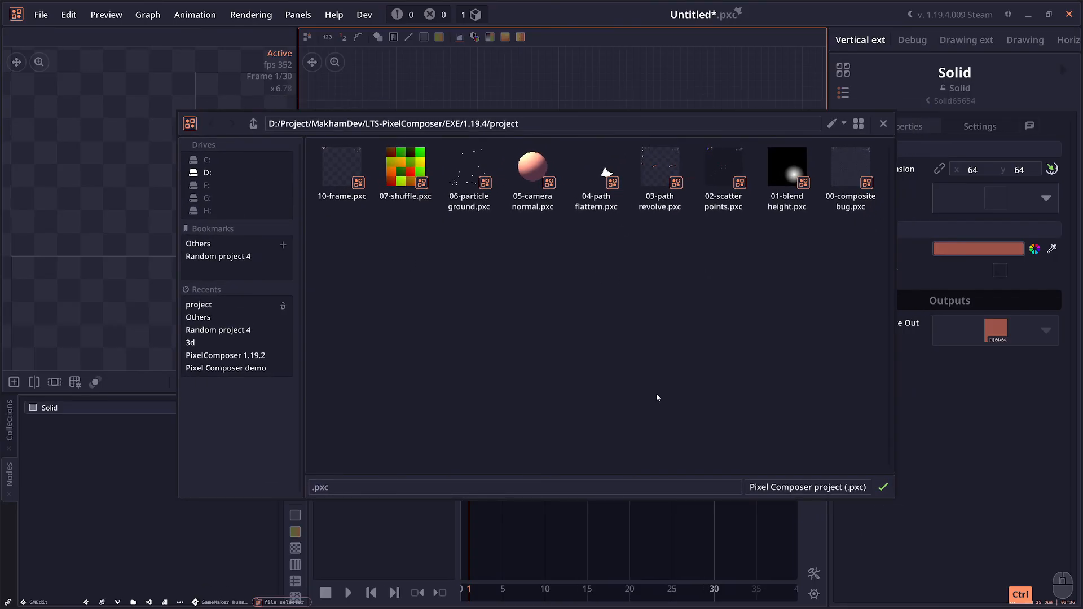
mouse_move(307, 353)
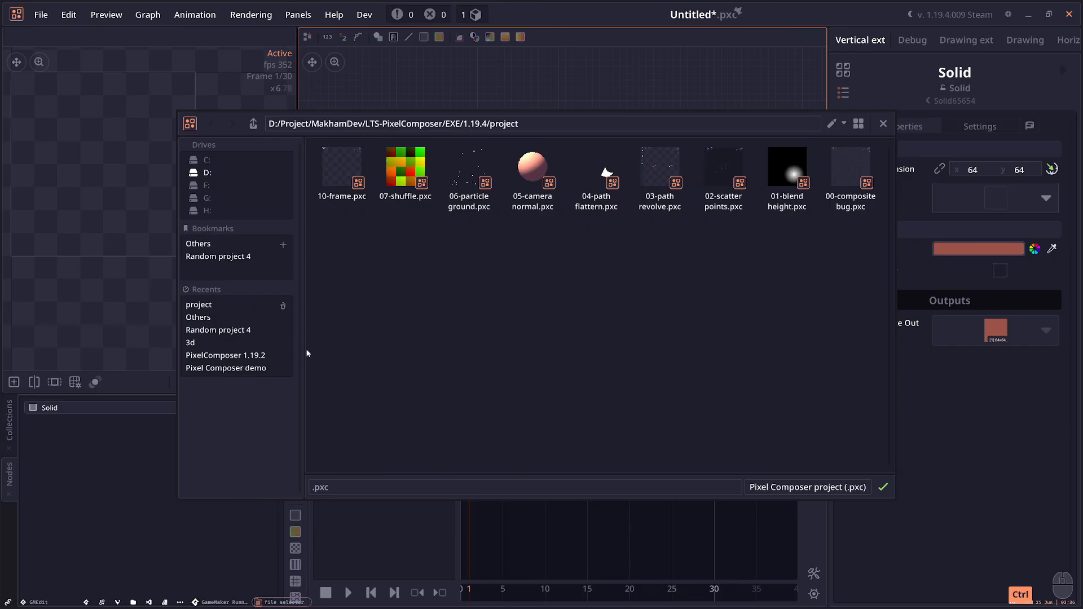
Close the example file browser before heading to the Interface preferences.
click(883, 124)
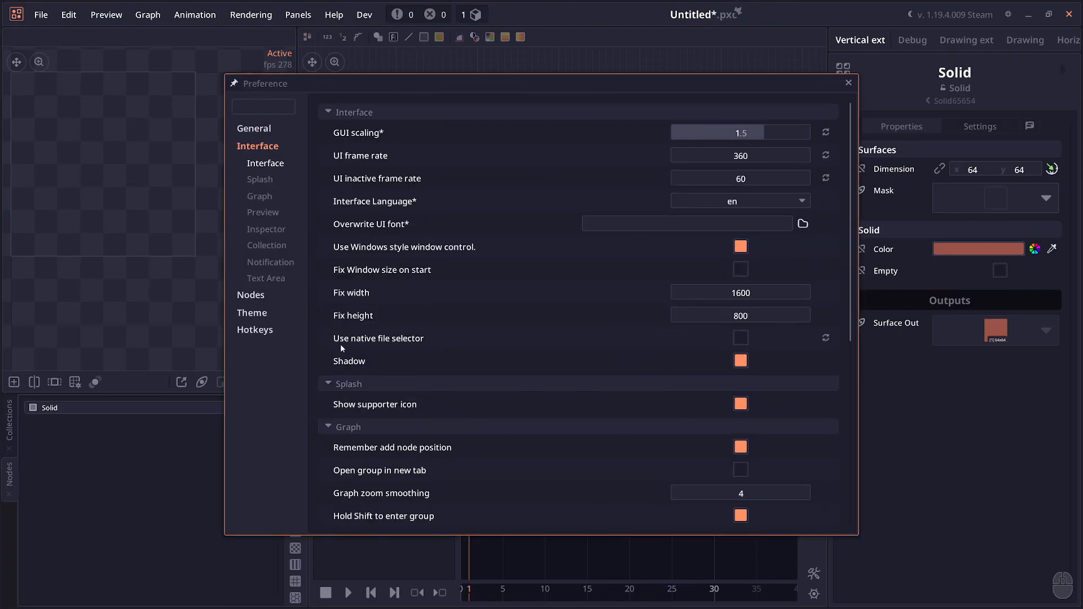
mouse_move(400, 345)
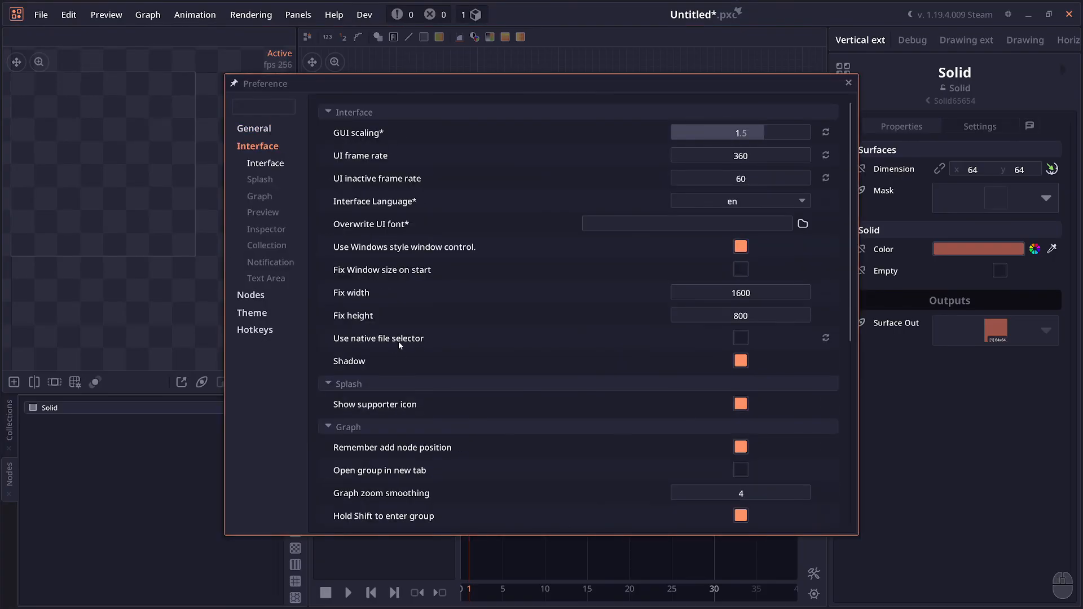
mouse_move(590, 354)
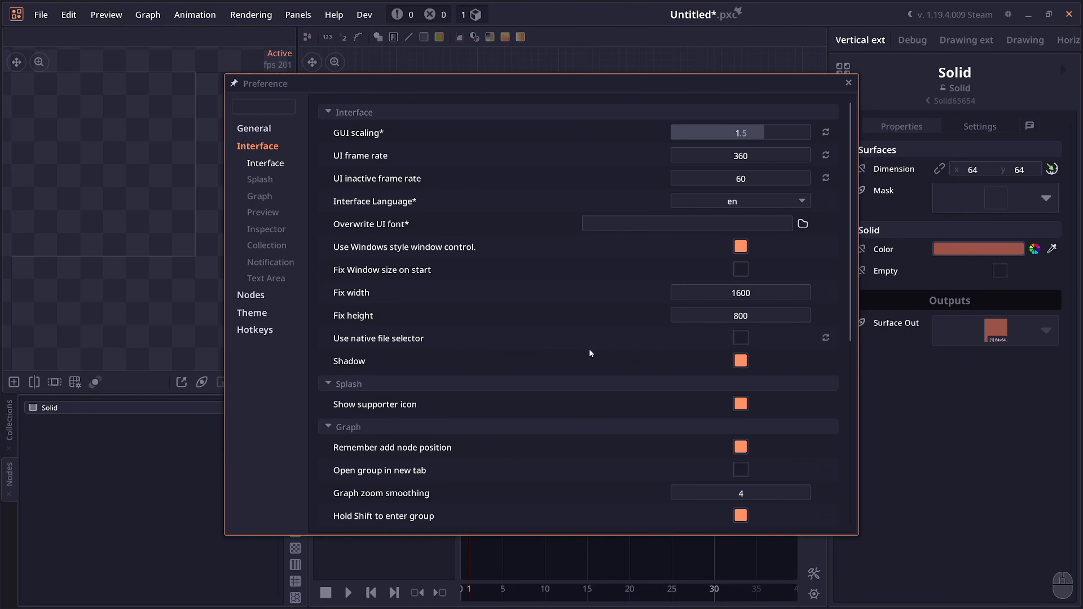
mouse_move(849, 97)
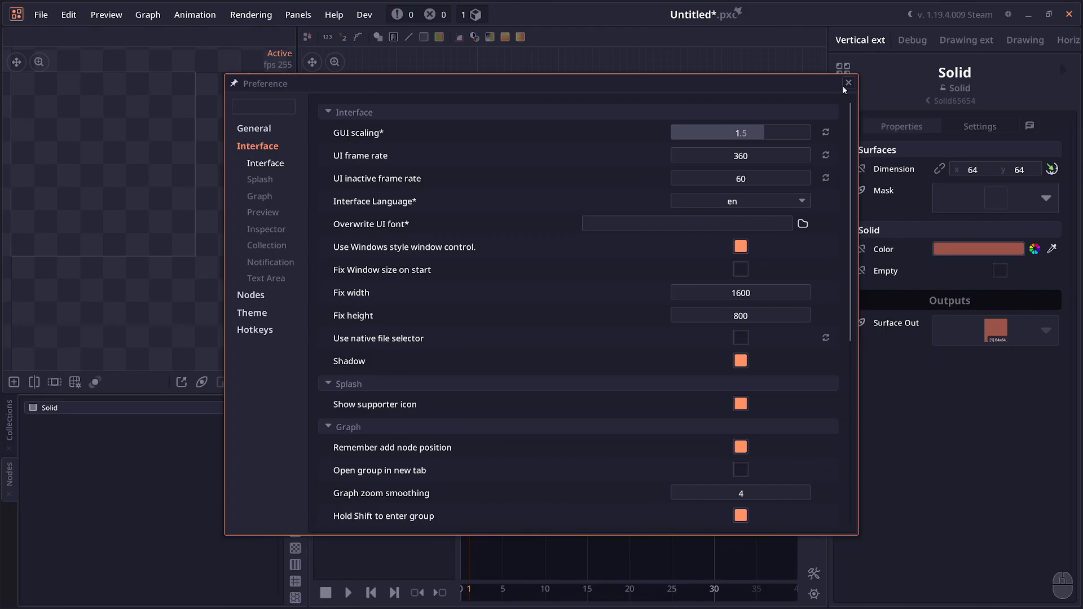
mouse_move(851, 91)
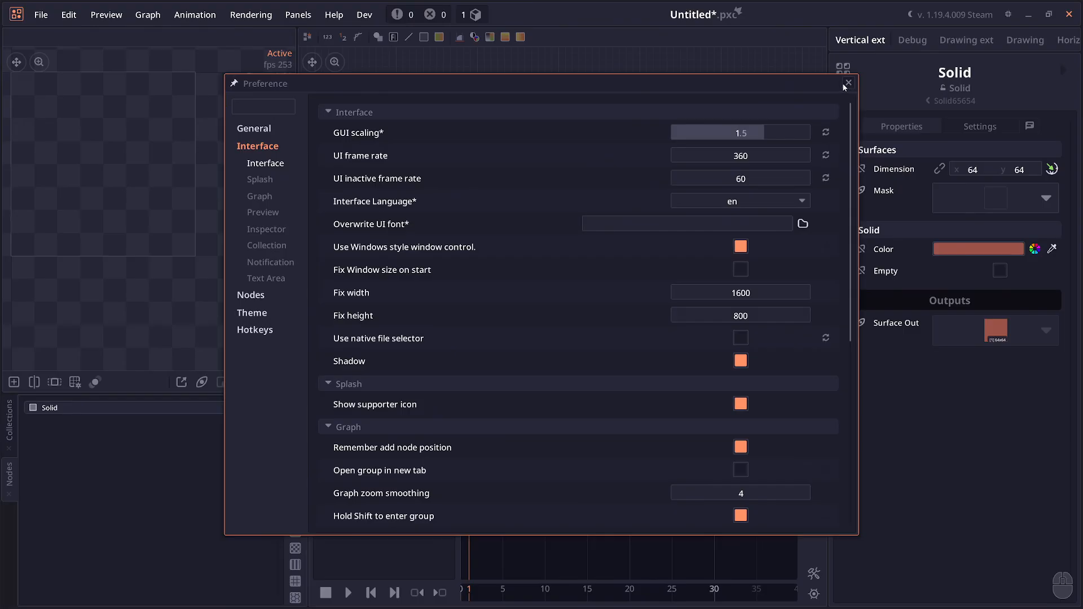
mouse_move(740, 337)
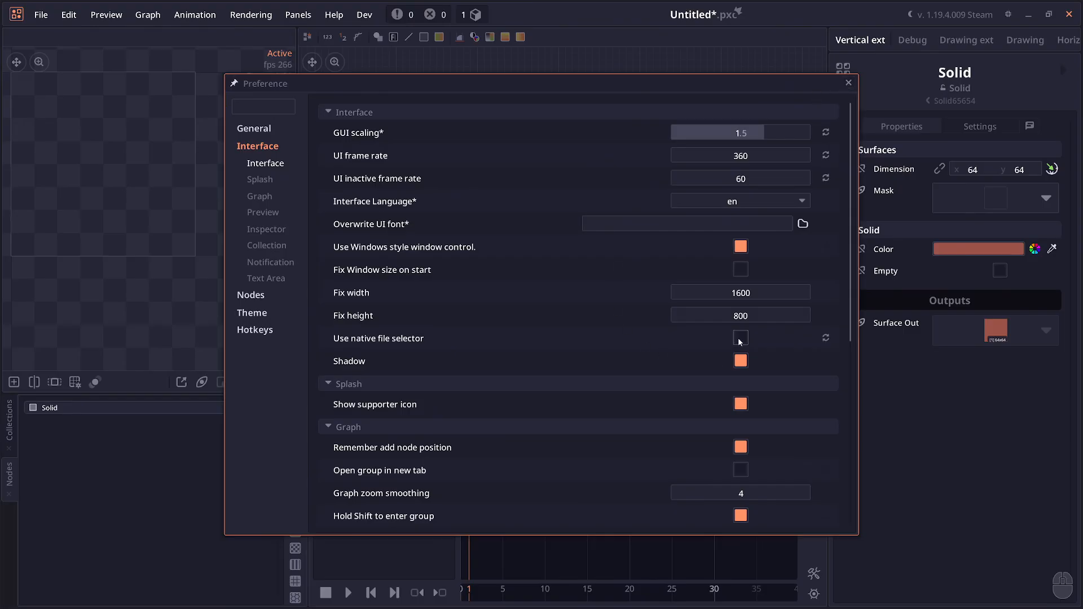
Toggle the 'Use native file selector' option in the Interface preferences.
click(848, 83)
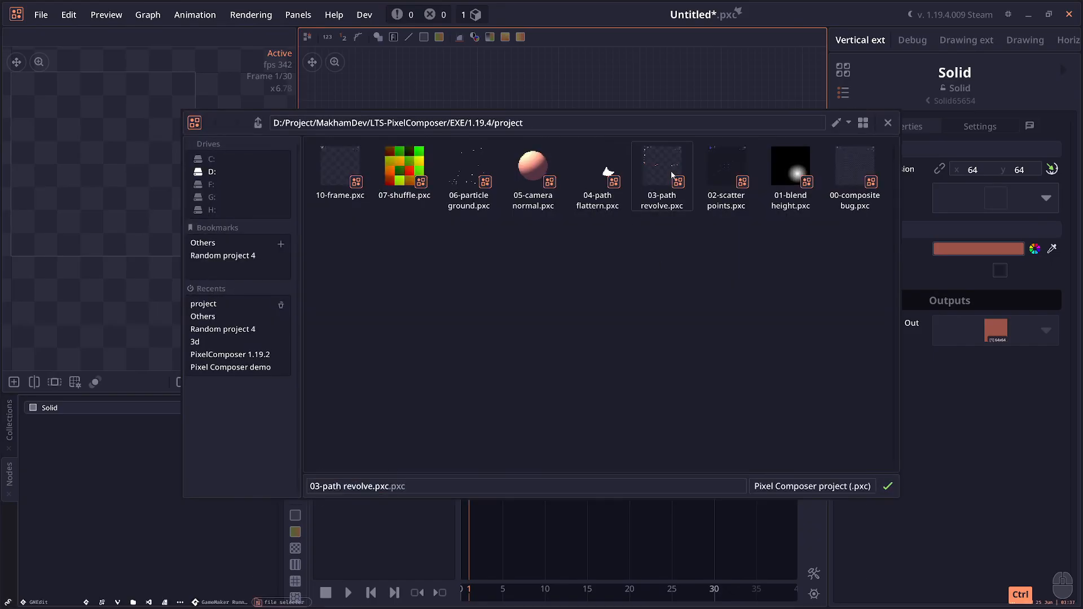
Choose 02-scatter points.pxc so its name fills the browser's filename field.
click(726, 166)
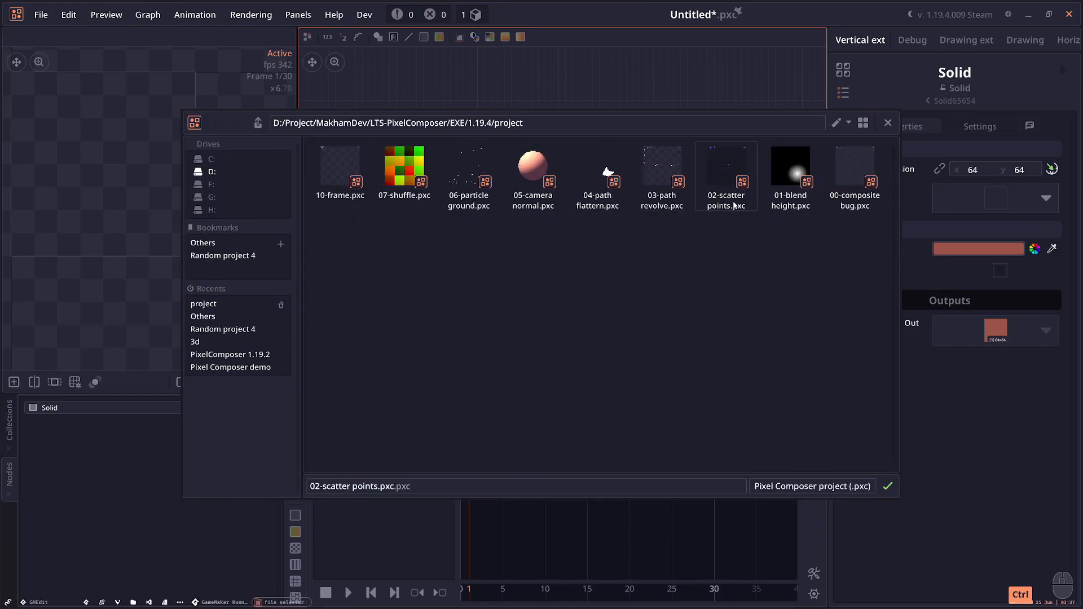
mouse_move(724, 244)
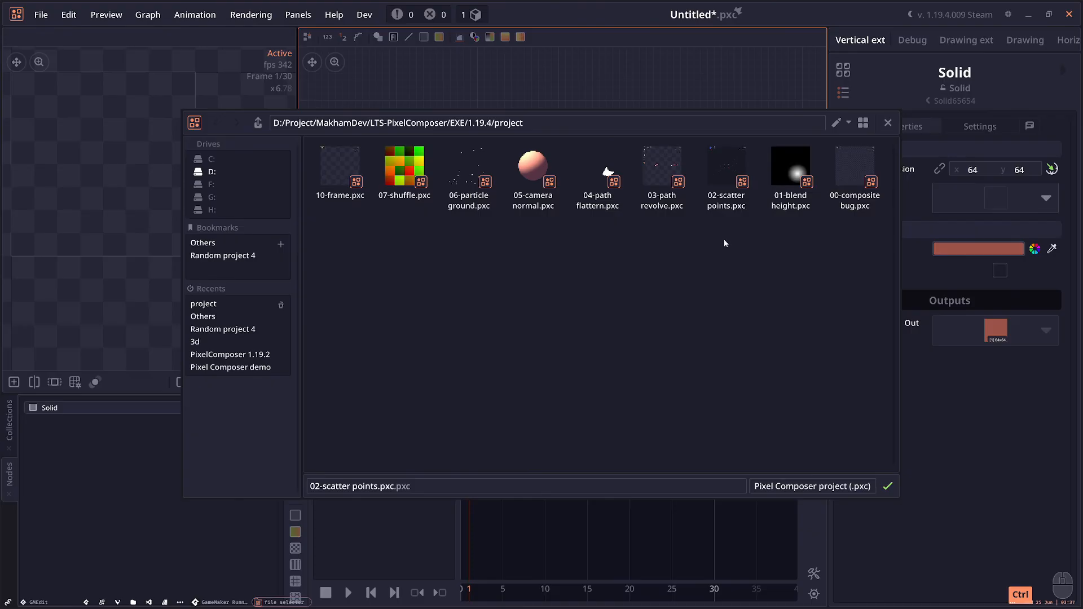
mouse_move(819, 250)
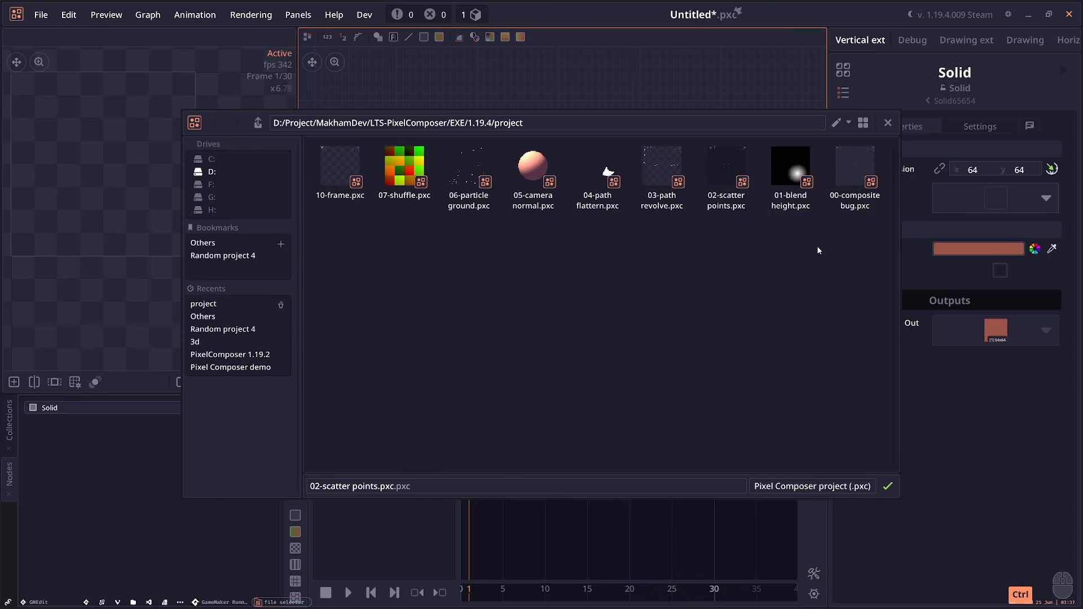
mouse_move(755, 254)
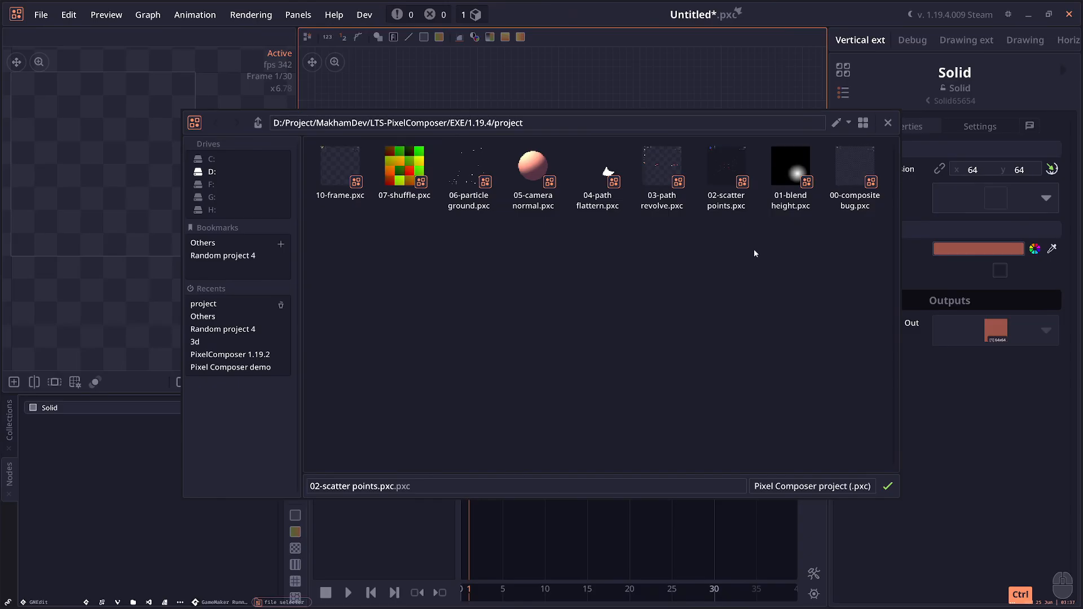
mouse_move(760, 310)
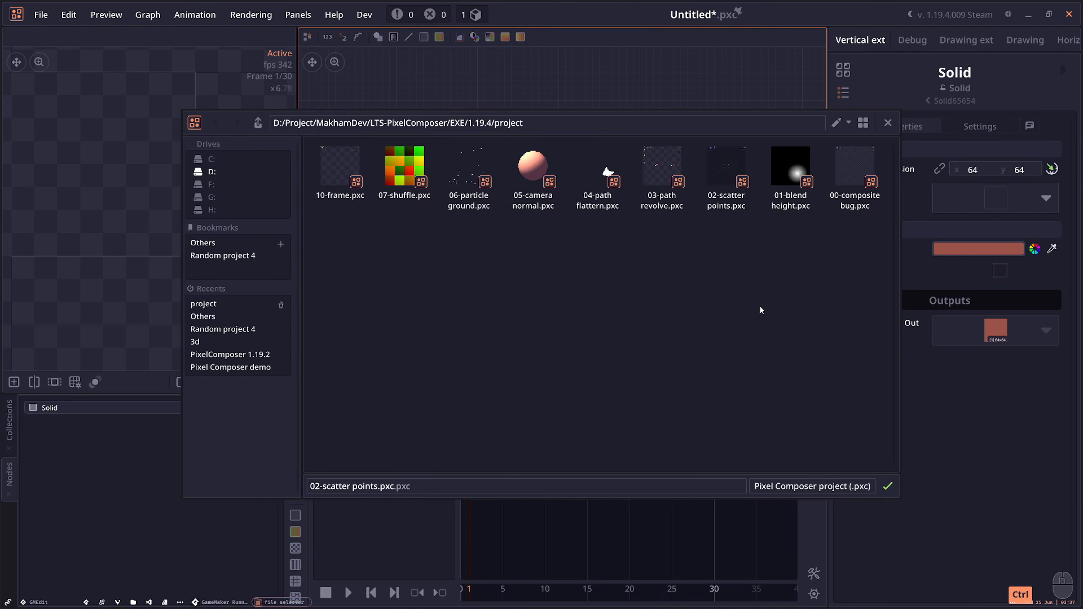
mouse_move(804, 265)
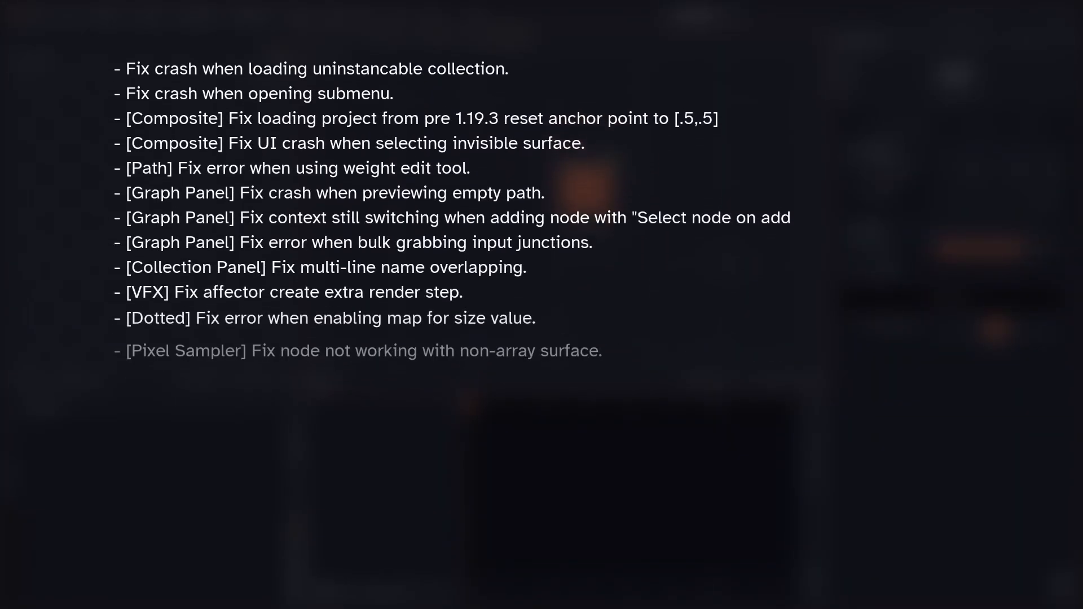
scroll(down, 3)
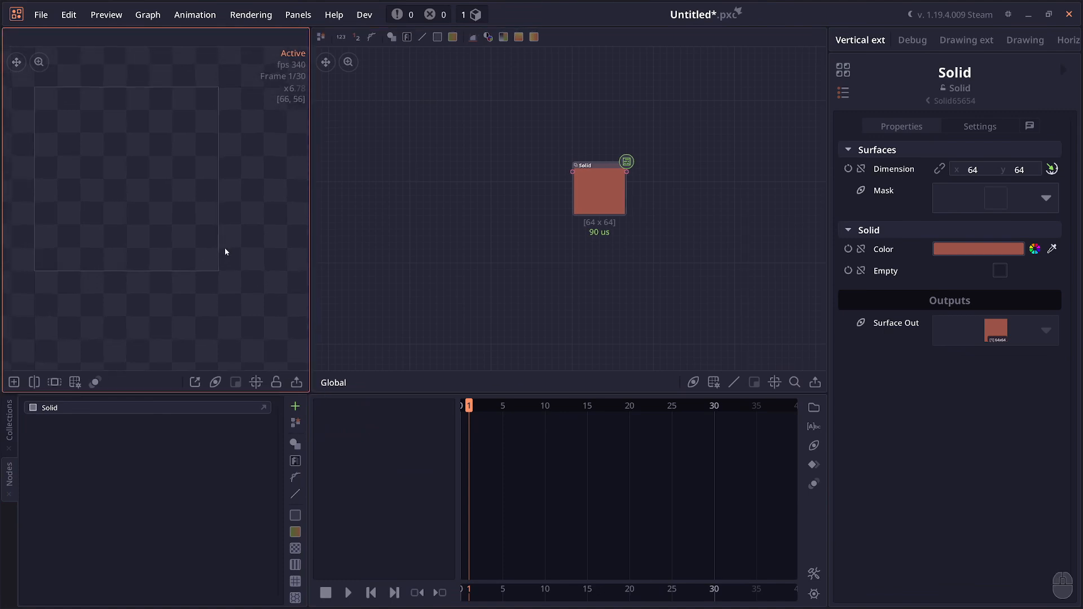
mouse_move(237, 241)
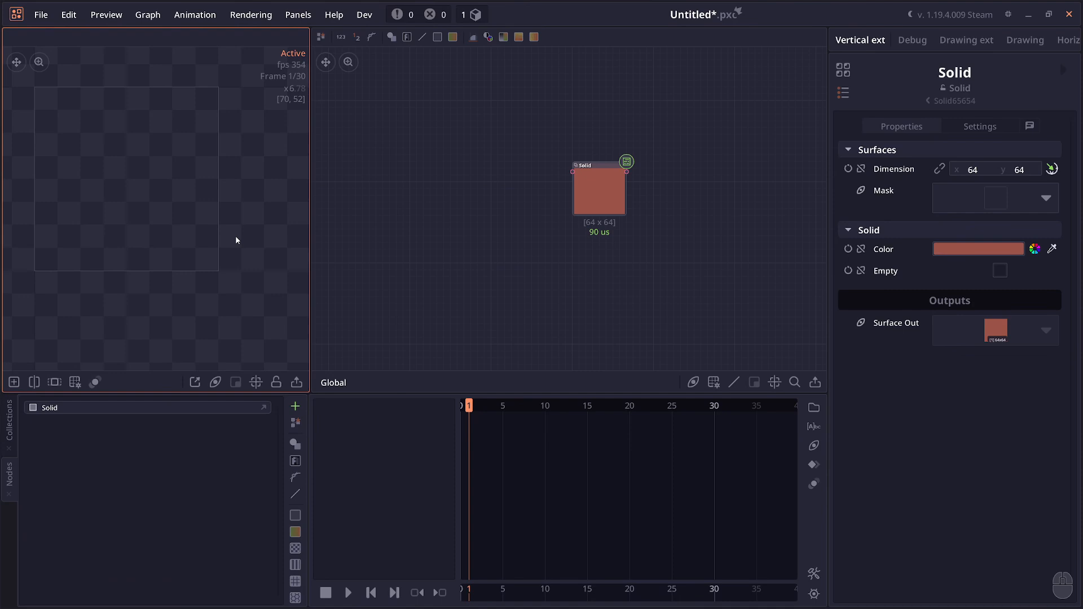
mouse_move(741, 248)
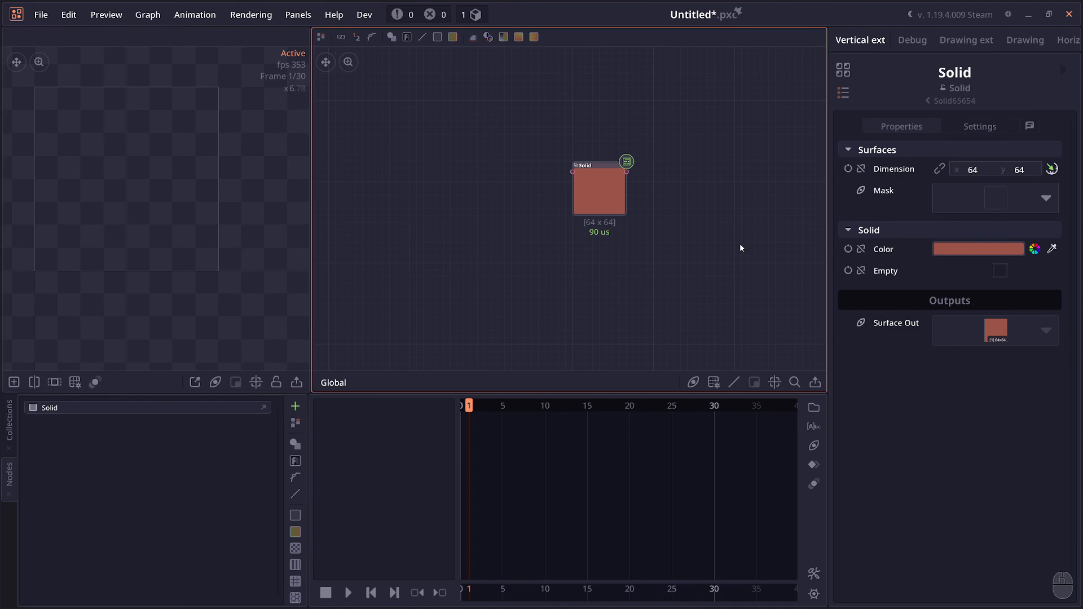